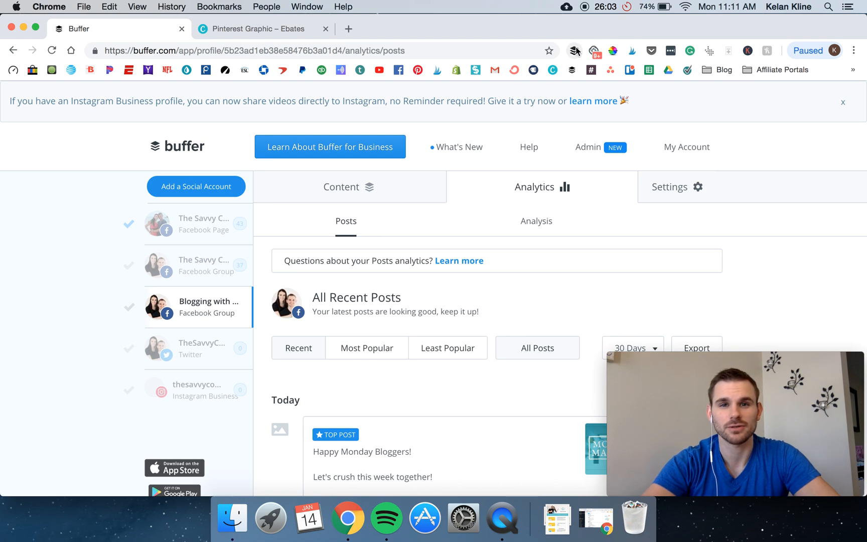
# Open and close the browser menu, then open the 10 Best Paid Online Surveys post
pyautogui.click(854, 50)
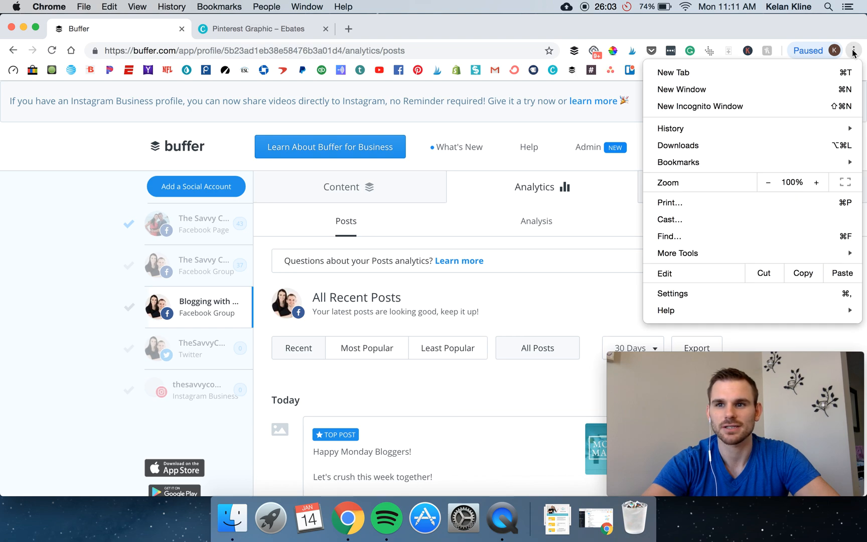
pyautogui.click(487, 130)
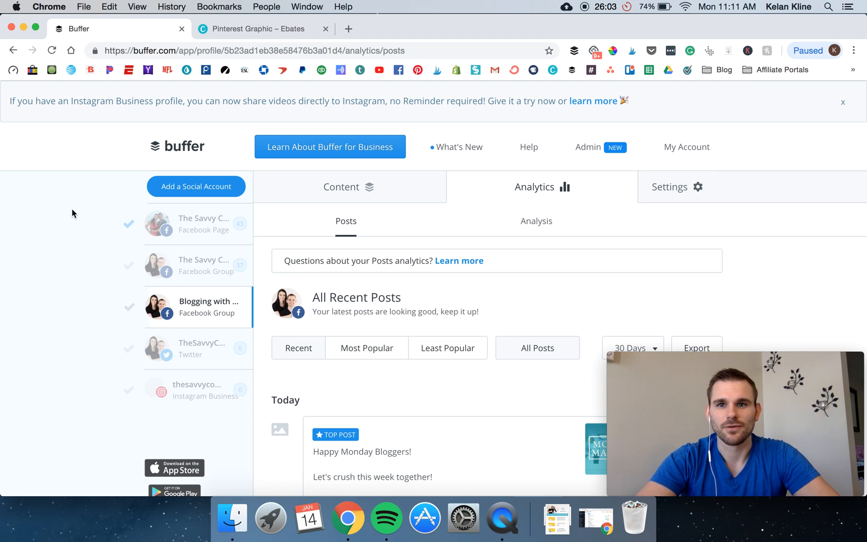
pyautogui.moveTo(98, 242)
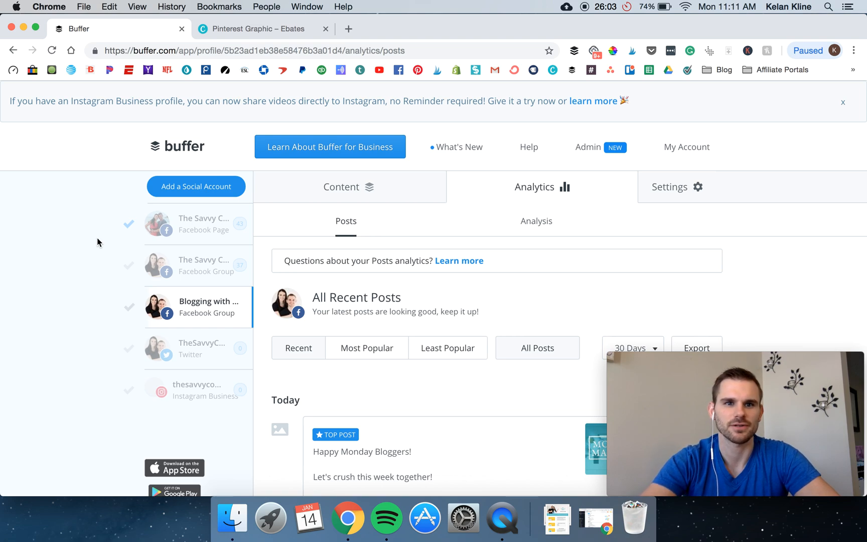
pyautogui.moveTo(116, 227)
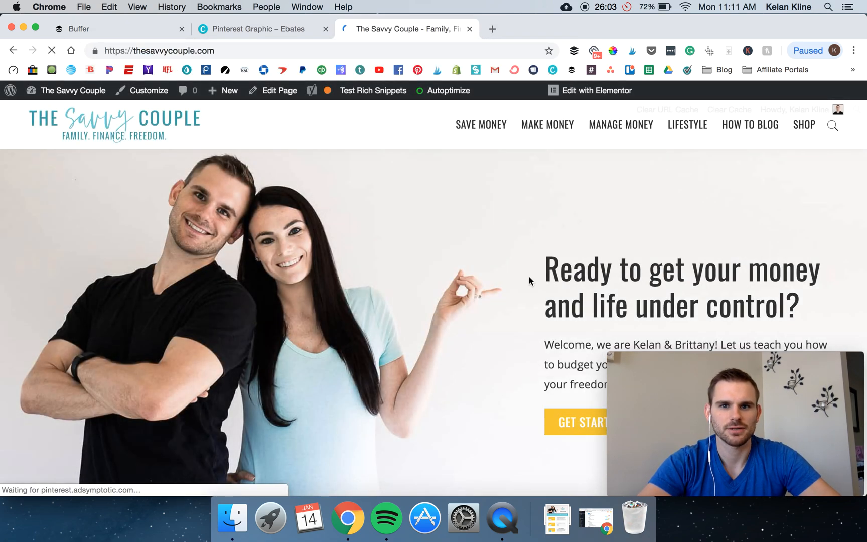
pyautogui.scroll(-3)
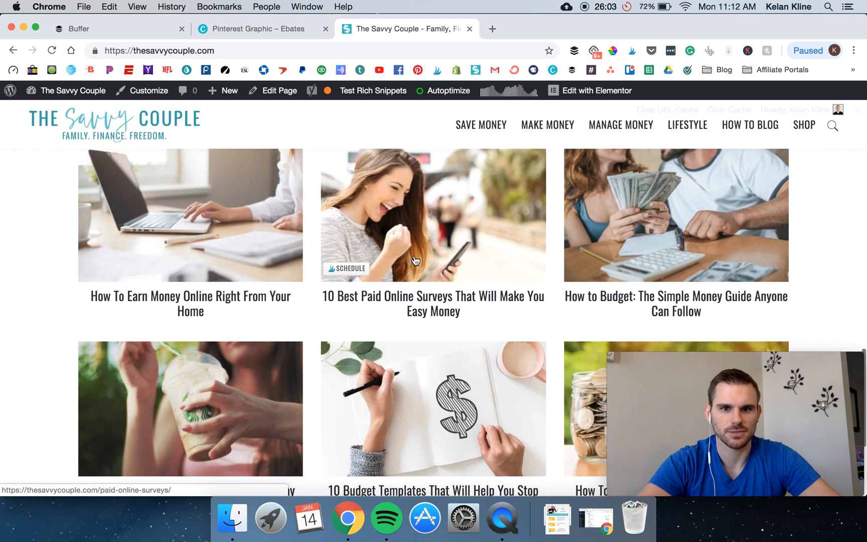
pyautogui.click(433, 216)
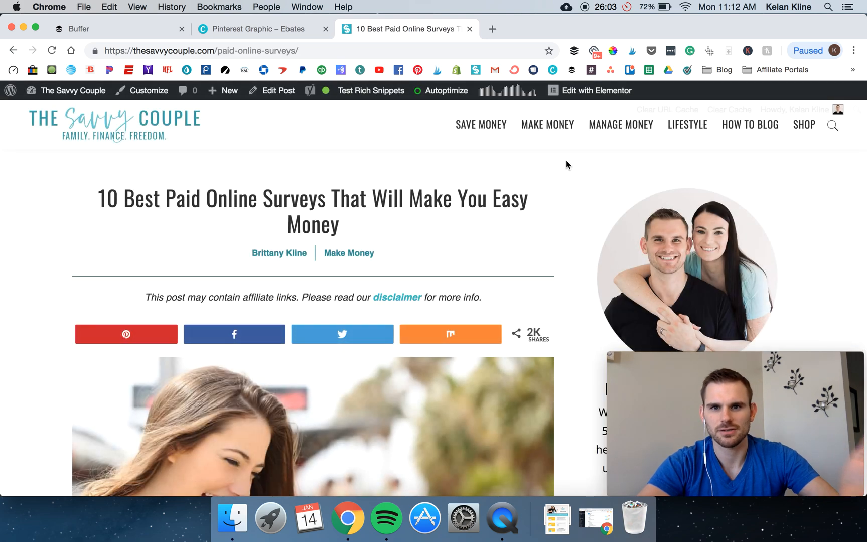
# Load the post into a Buffer share draft, type 'savdvdf', then discard the draft
pyautogui.click(574, 50)
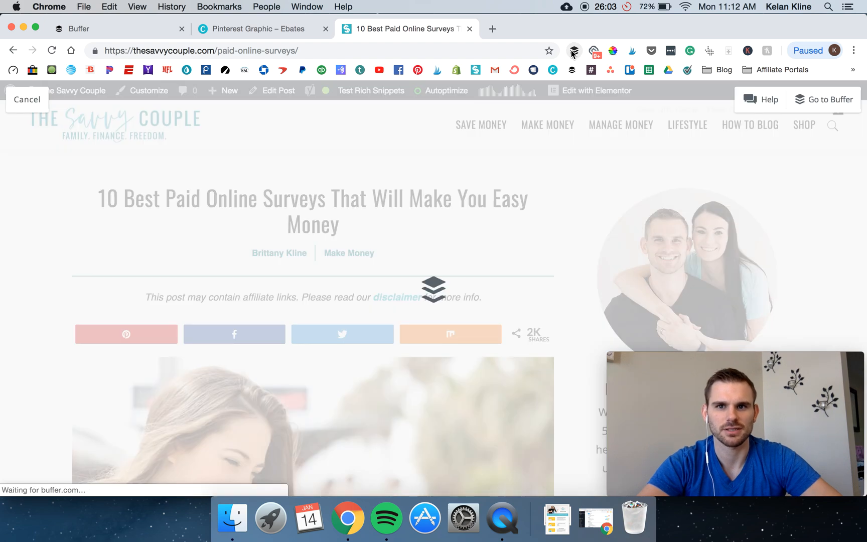
pyautogui.click(574, 51)
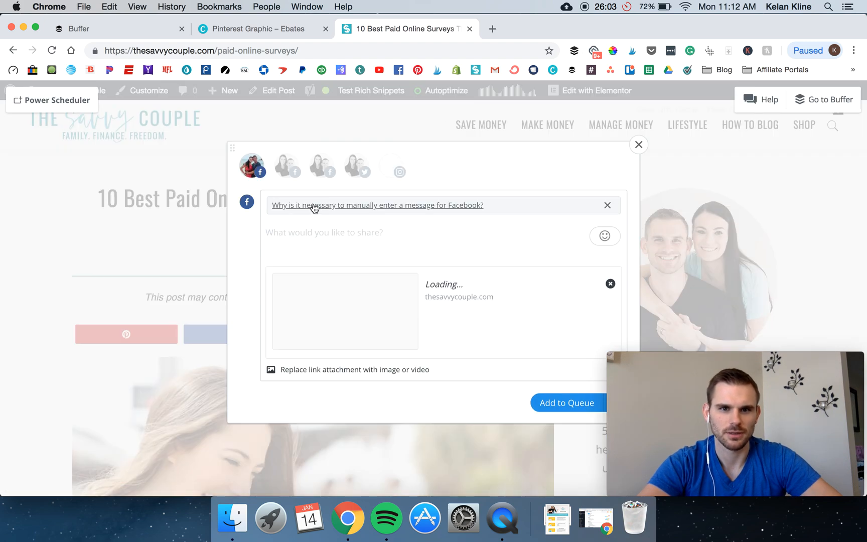
pyautogui.moveTo(287, 166)
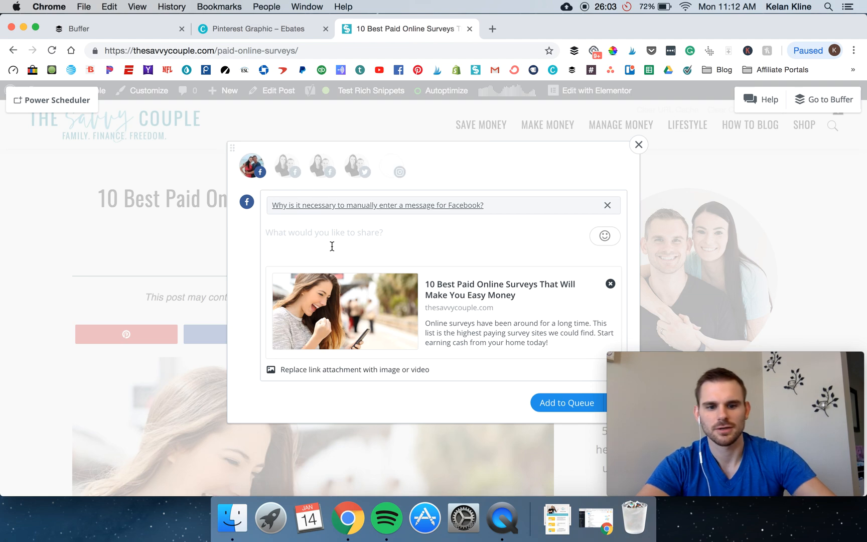
pyautogui.write('savdvdf')
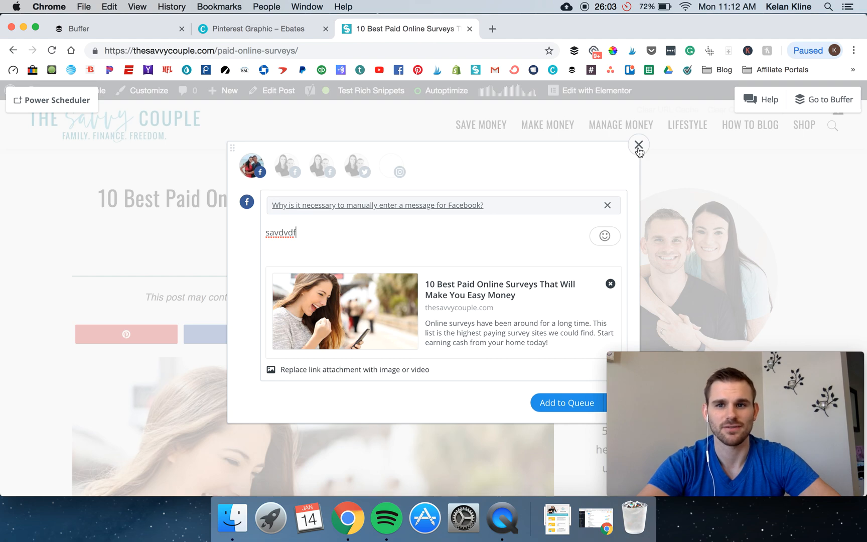
pyautogui.click(639, 145)
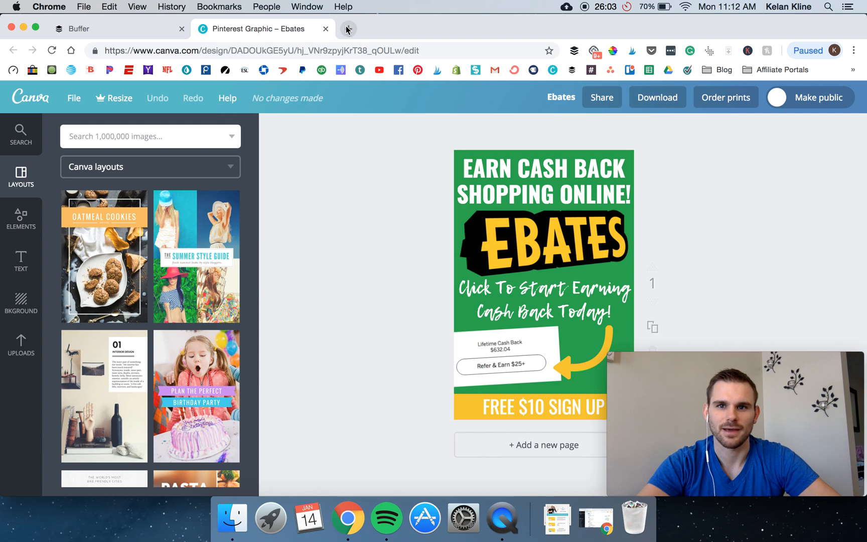
# In a fresh blank tab, try a Loom recording and dismiss the can't-record notice
pyautogui.click(347, 29)
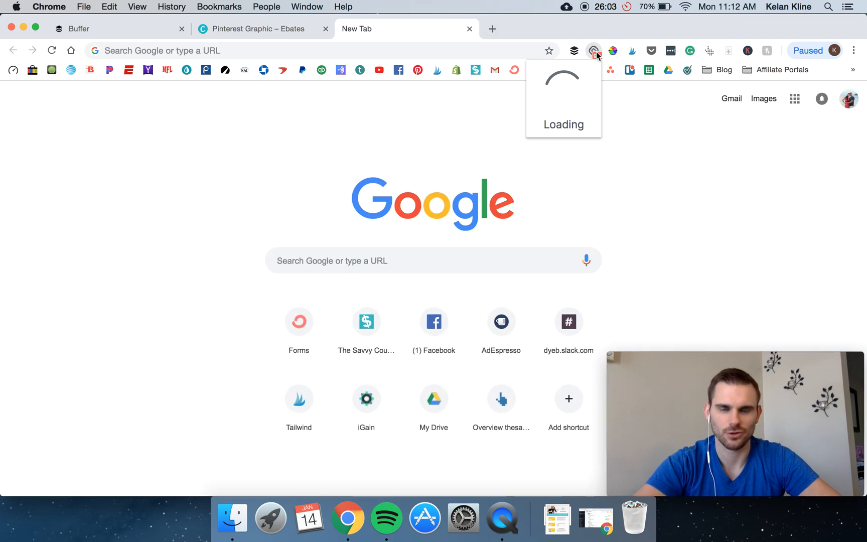
pyautogui.click(595, 50)
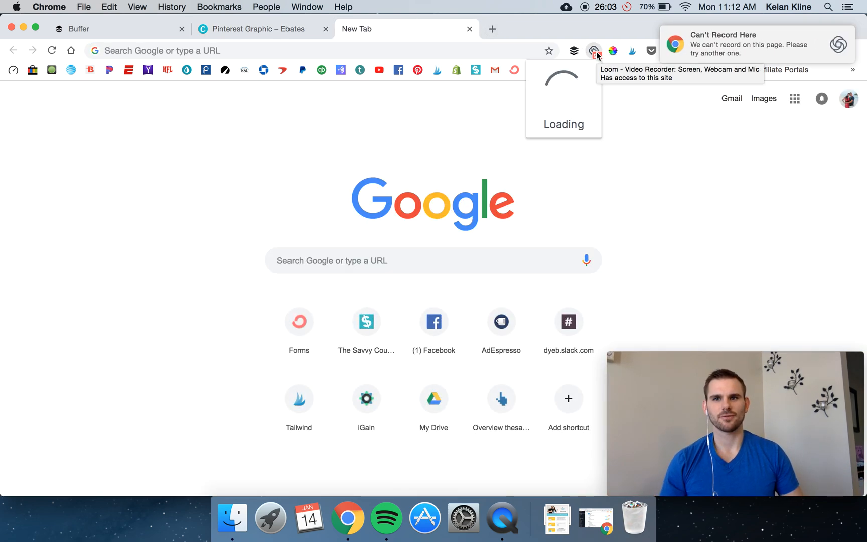
pyautogui.moveTo(686, 169)
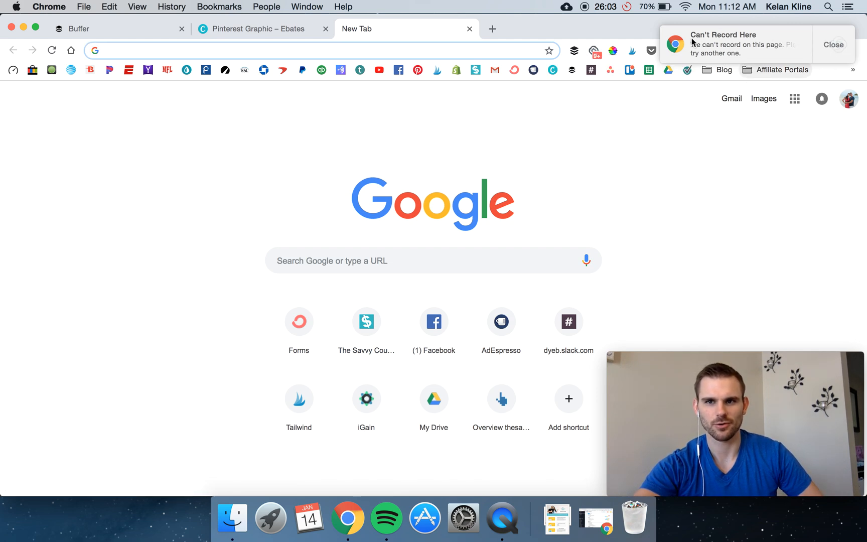
pyautogui.click(834, 45)
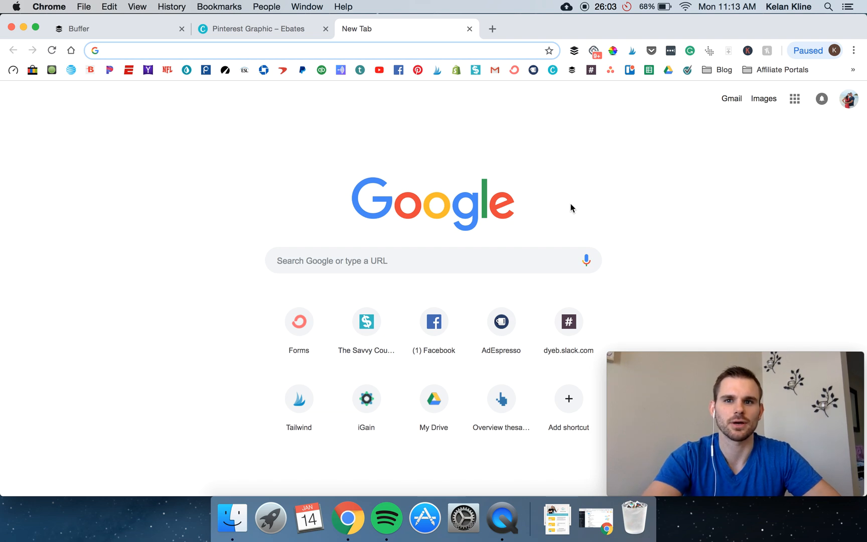
pyautogui.moveTo(469, 29)
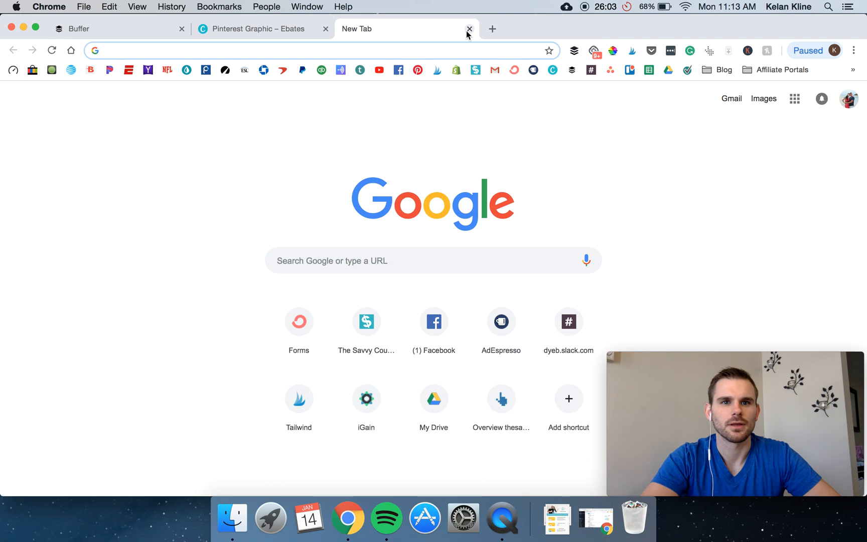
# Close the blank tab, add a green Canva document colour, and enter thesavvycouple.com
pyautogui.click(469, 28)
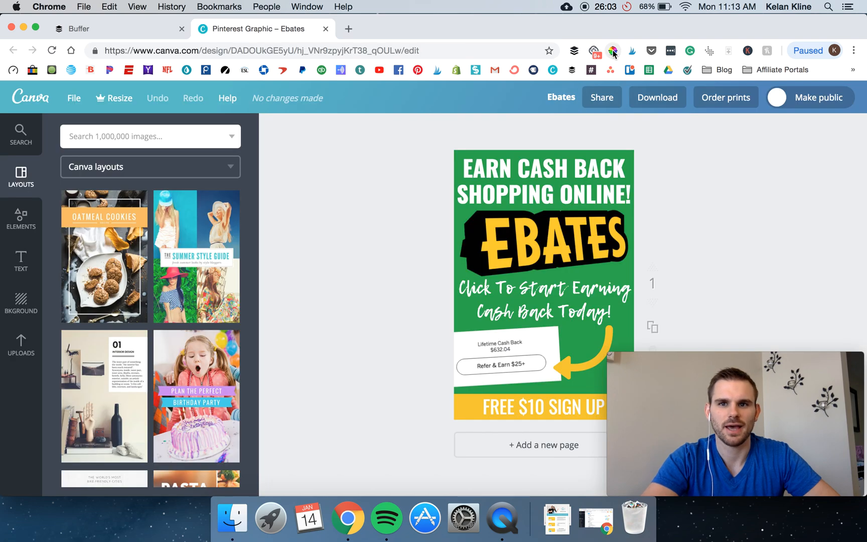
pyautogui.moveTo(613, 50)
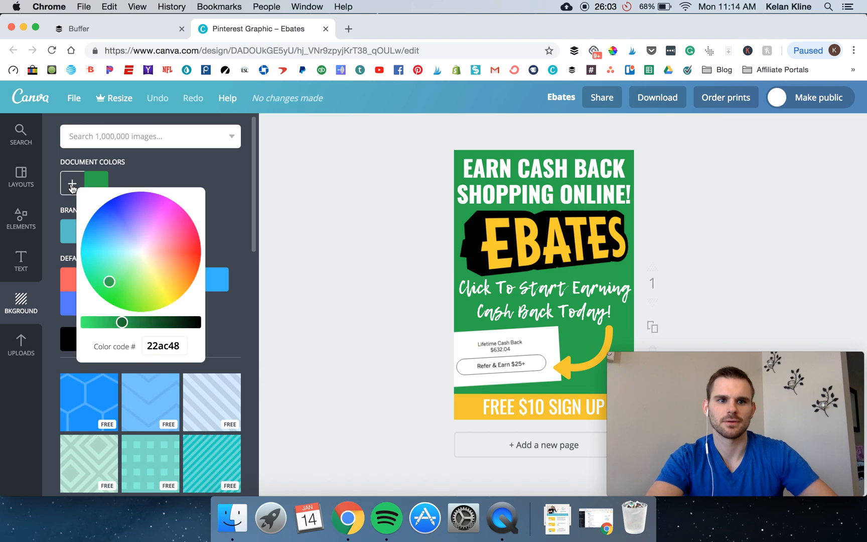
pyautogui.click(163, 346)
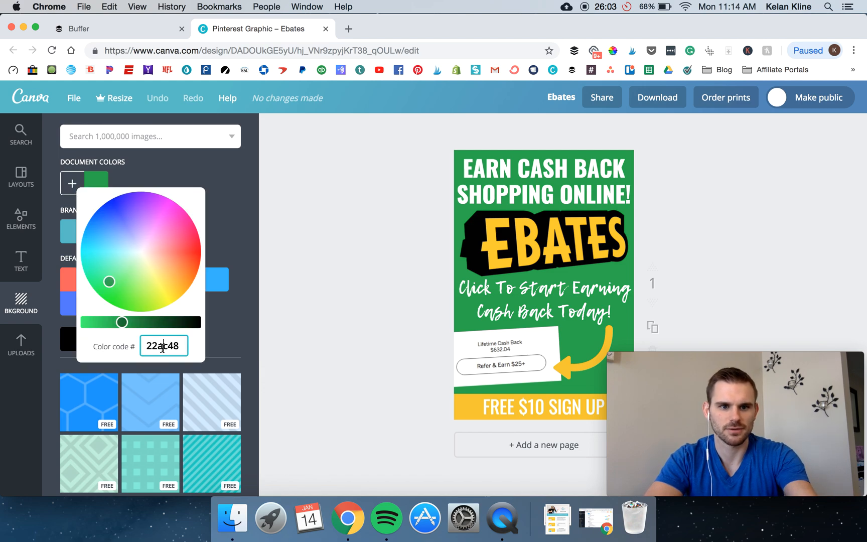
pyautogui.click(339, 336)
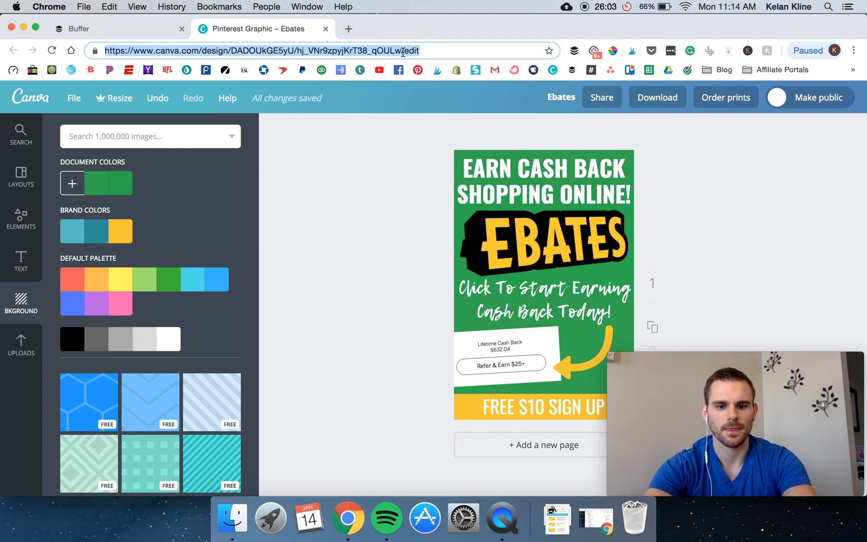
pyautogui.write('thesavvycouple.com')
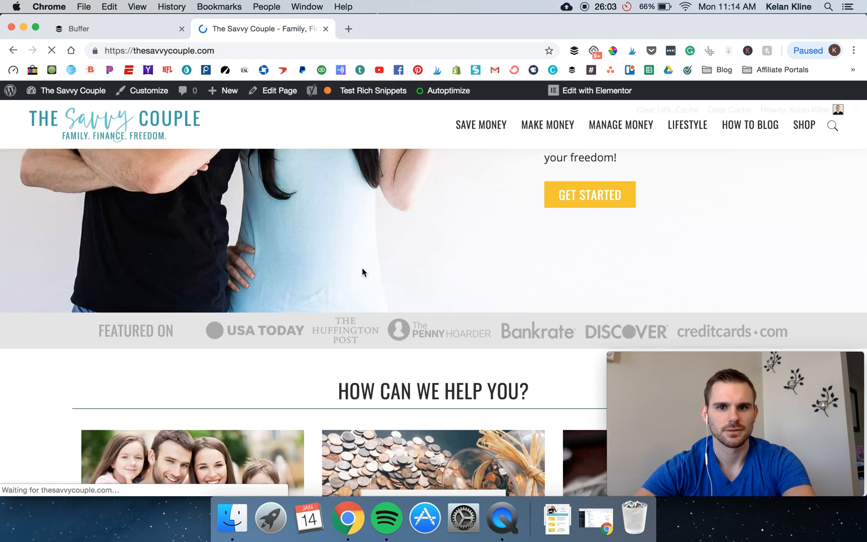
# Try Tailwind's image picker on the How to Budget post, then bring up its Pinterest pin scheduler
pyautogui.scroll(-3)
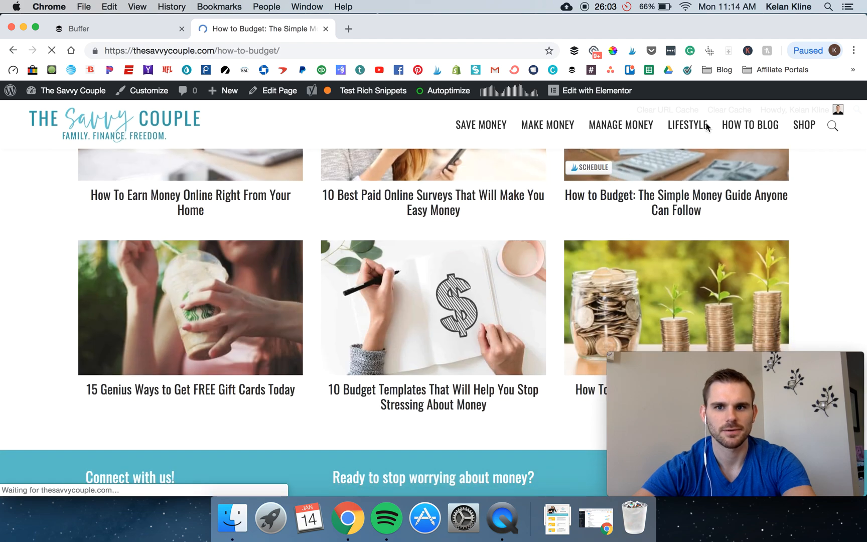
pyautogui.click(632, 50)
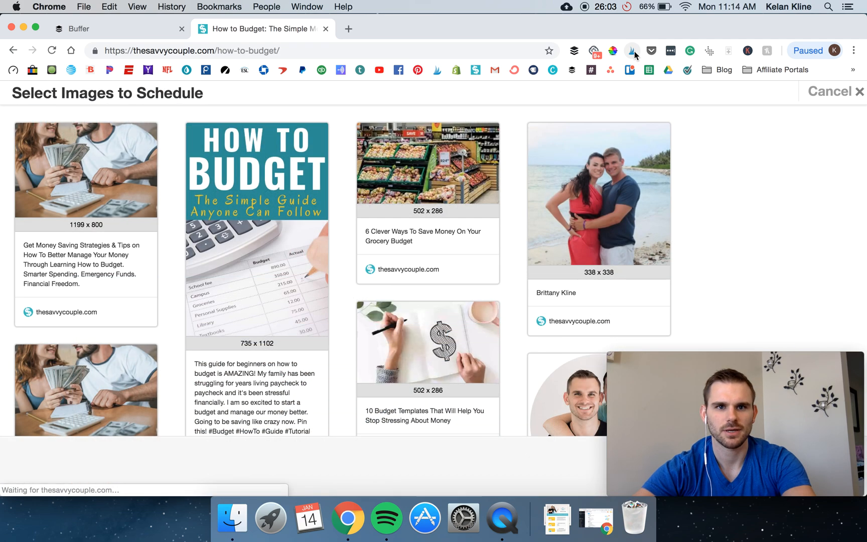
pyautogui.scroll(-3)
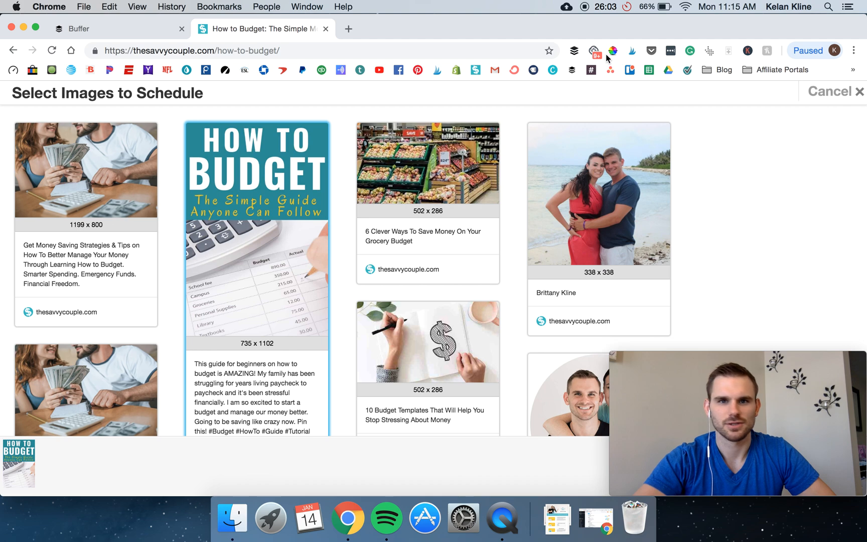
pyautogui.click(829, 91)
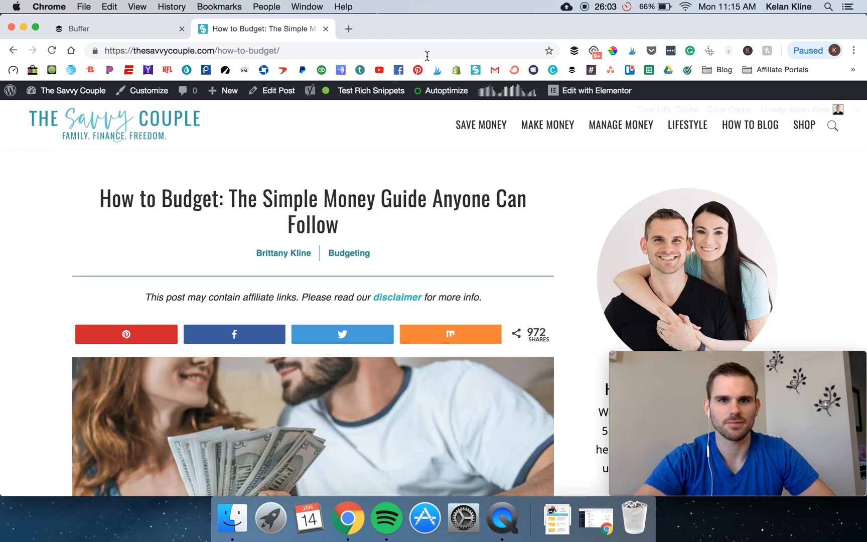
pyautogui.click(191, 50)
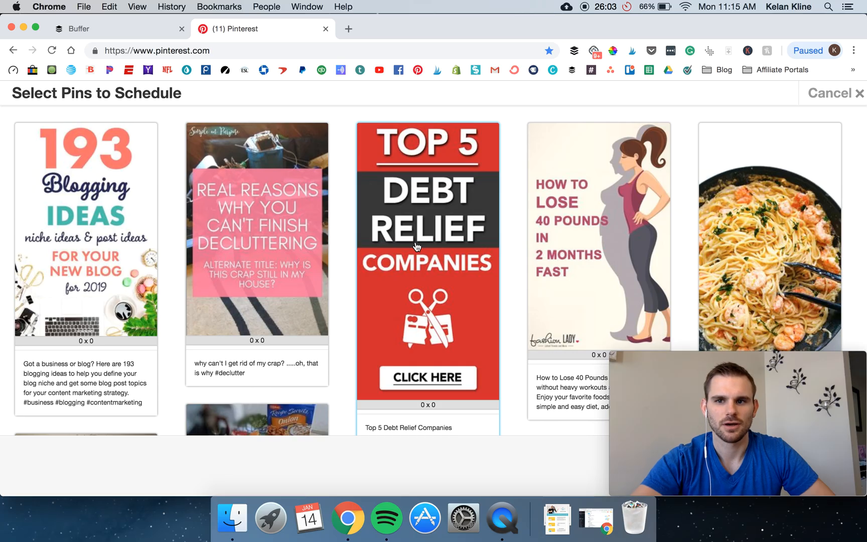
pyautogui.scroll(-3)
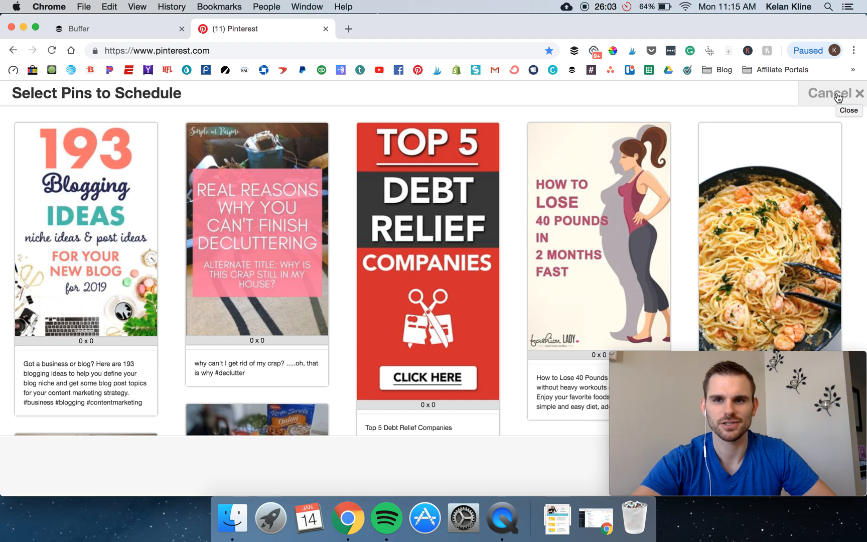
# Close the Tailwind pin scheduler and open the 193 Blogging Ideas pin's Twins Mommy article
pyautogui.click(832, 93)
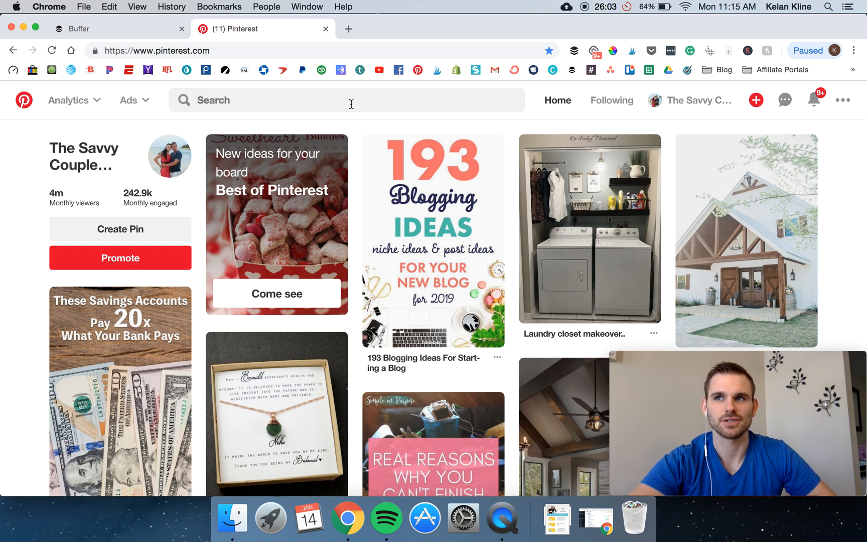
pyautogui.moveTo(384, 81)
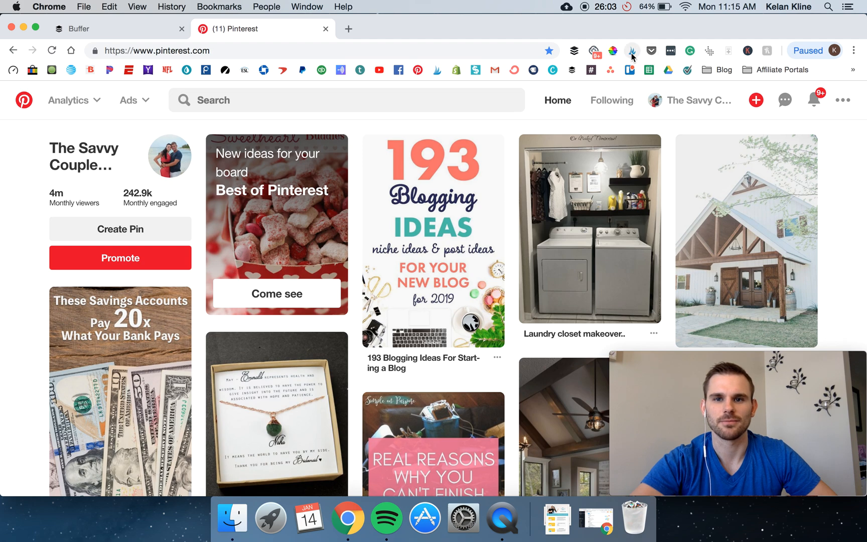
pyautogui.moveTo(632, 50)
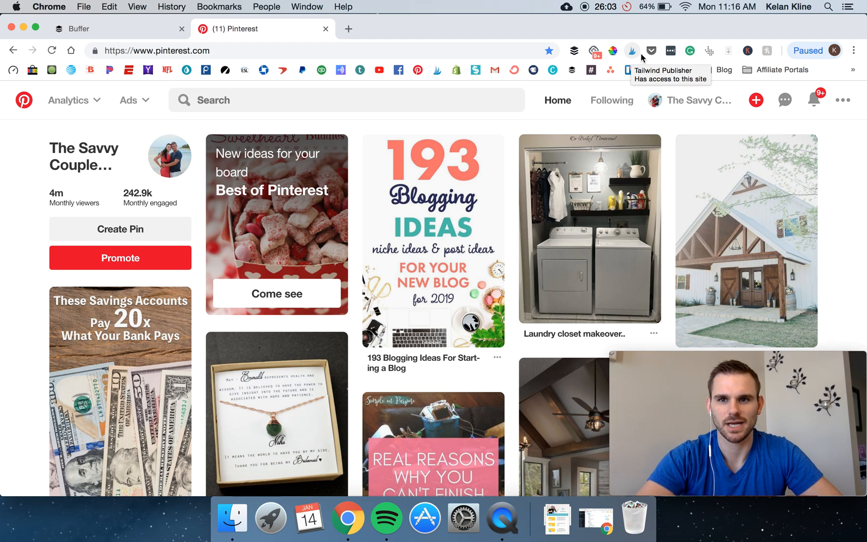
pyautogui.moveTo(651, 50)
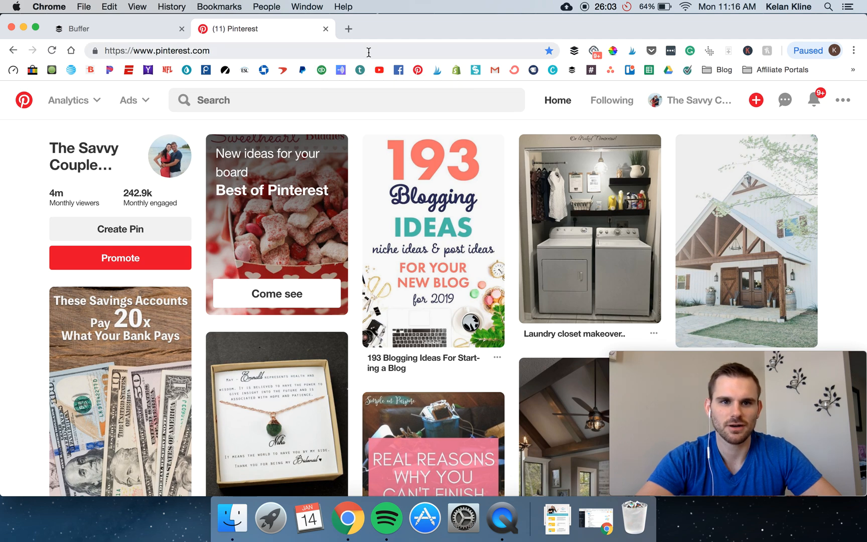
pyautogui.click(433, 226)
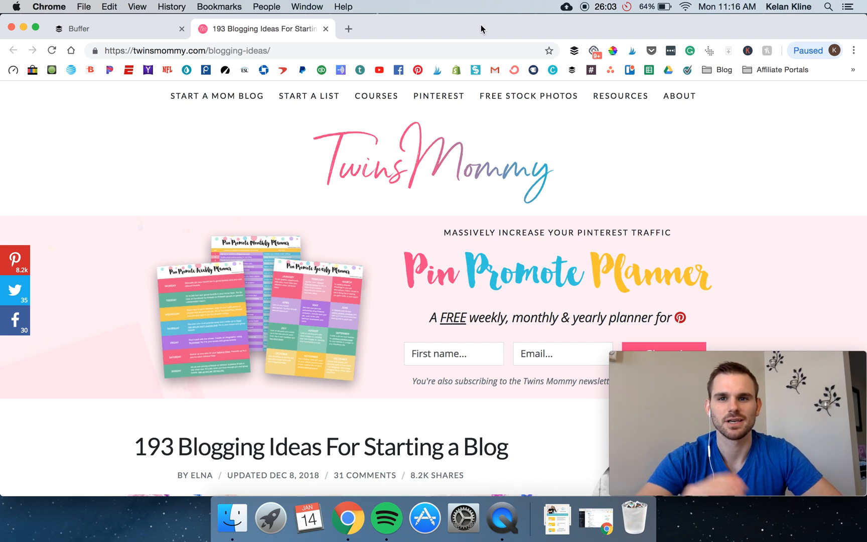
# Save the 193 Blogging Ideas article to Pocket, then remove it via the ••• menu
pyautogui.scroll(-3)
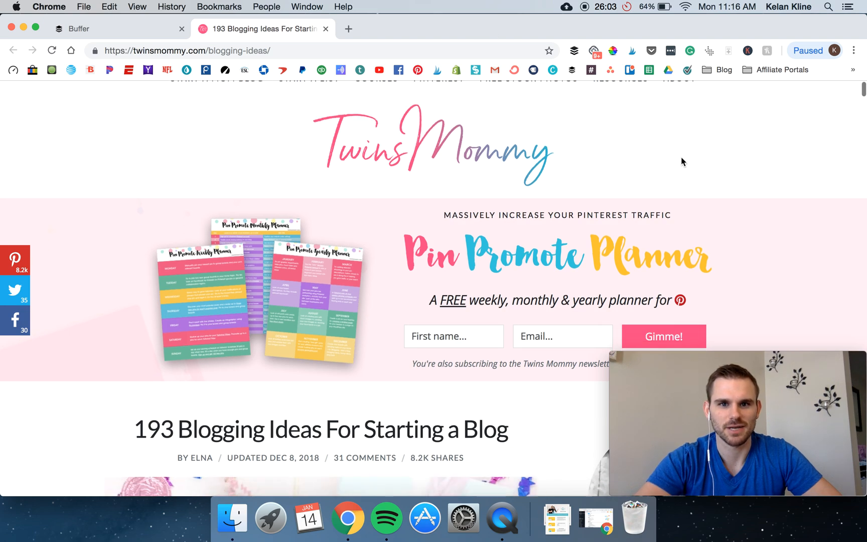
pyautogui.scroll(-3)
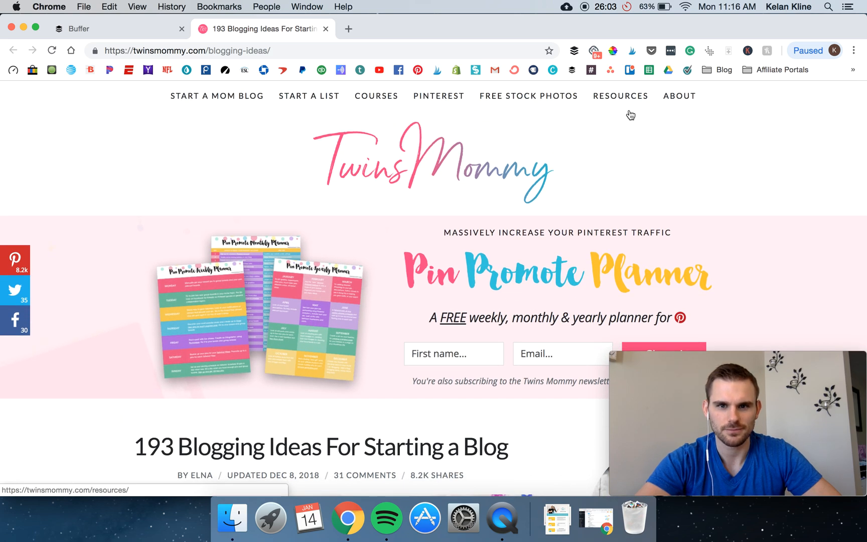
pyautogui.moveTo(450, 190)
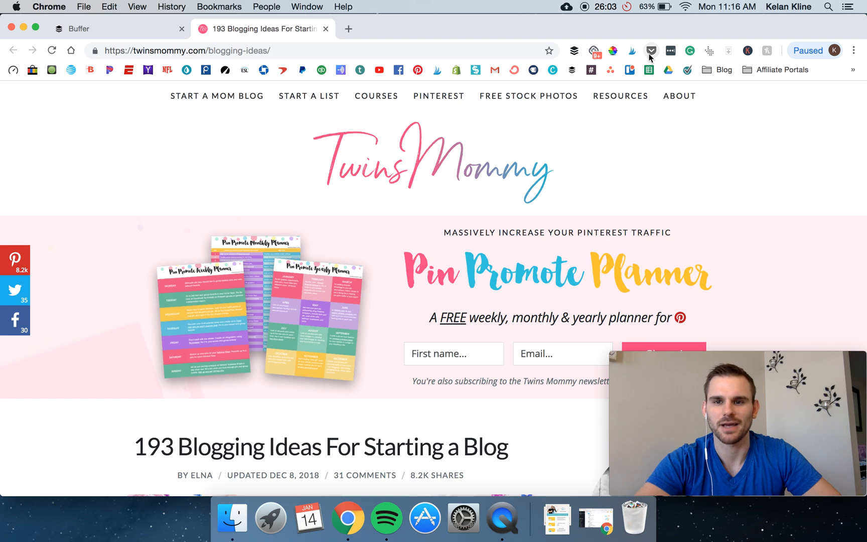
pyautogui.click(650, 50)
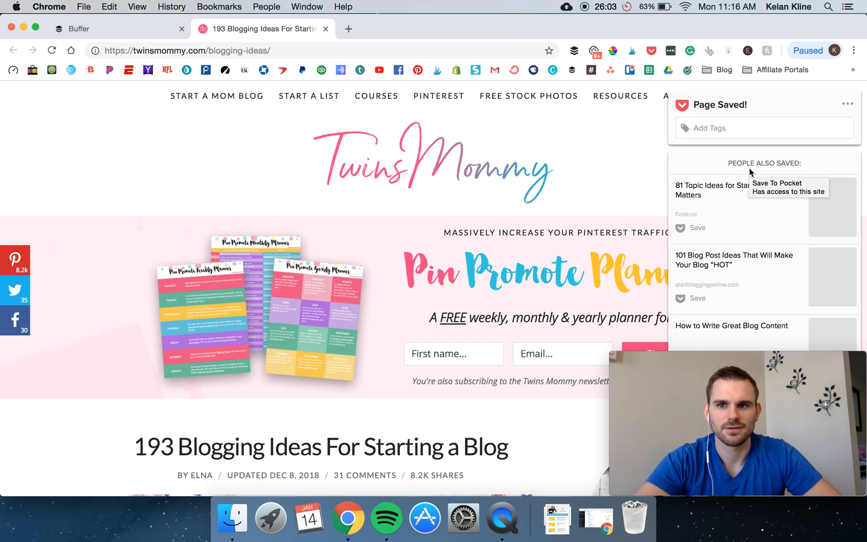
pyautogui.click(846, 104)
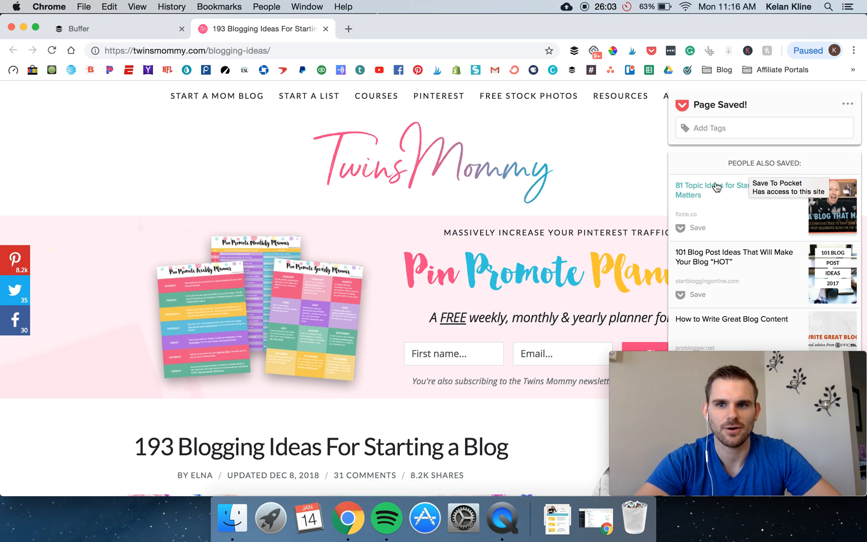
pyautogui.moveTo(581, 192)
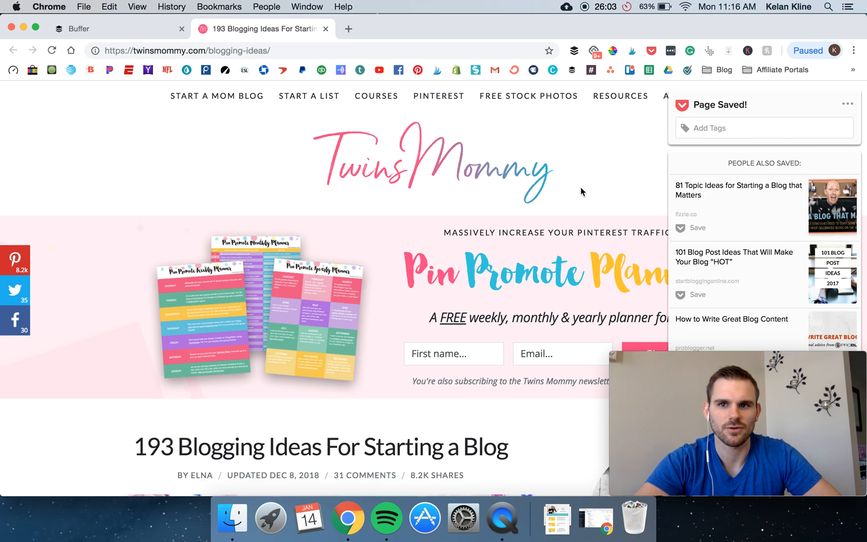
pyautogui.click(846, 104)
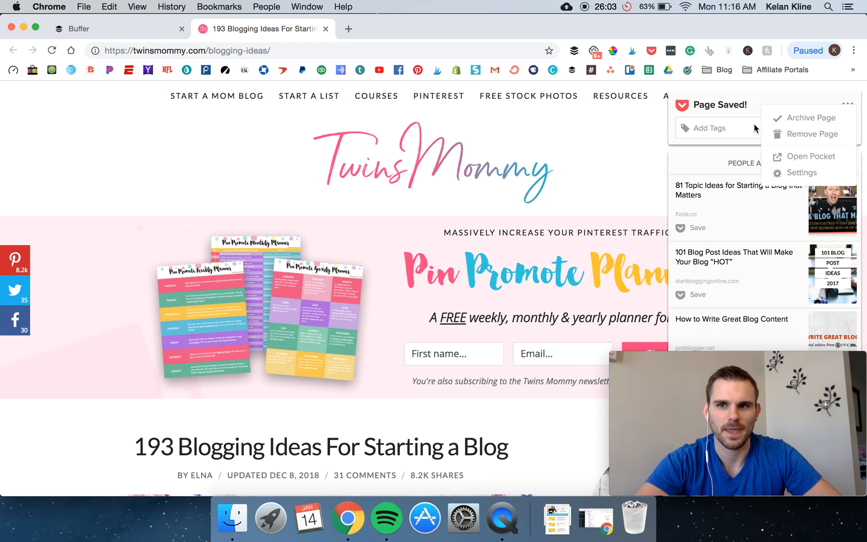
pyautogui.moveTo(814, 133)
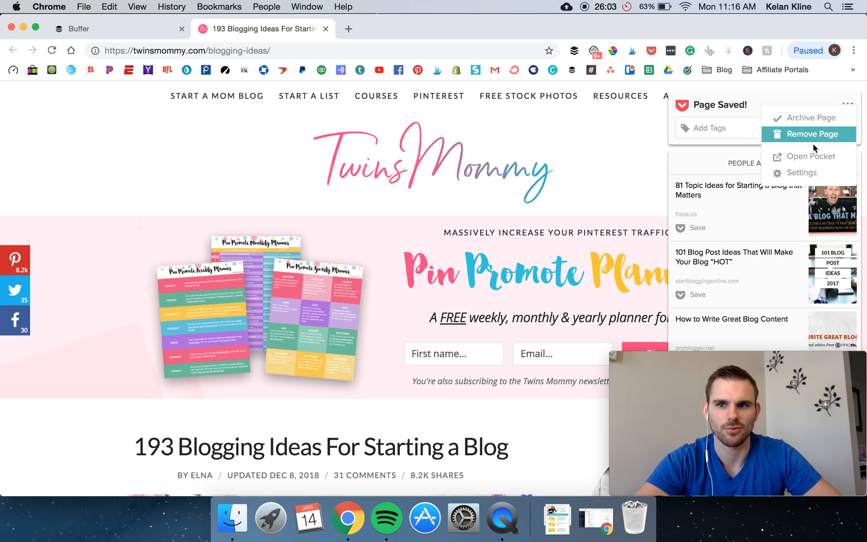
pyautogui.click(816, 134)
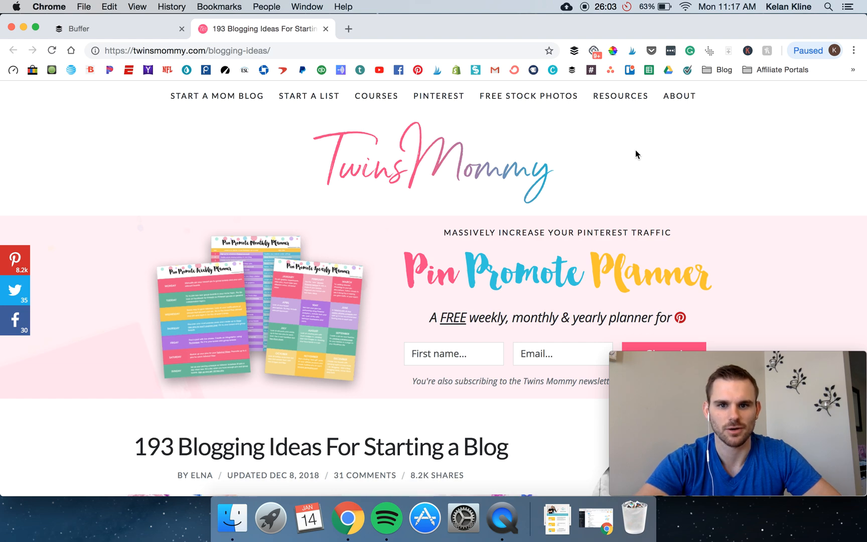
pyautogui.moveTo(360, 145)
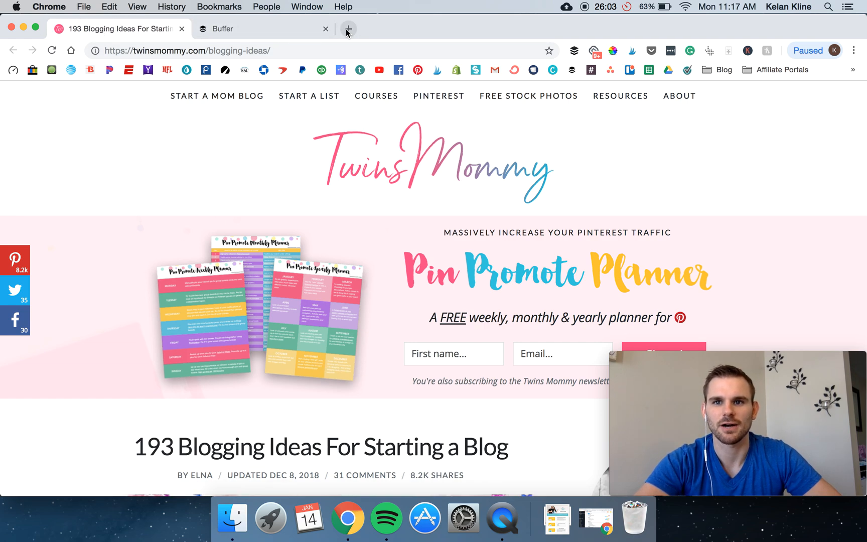
pyautogui.moveTo(348, 28)
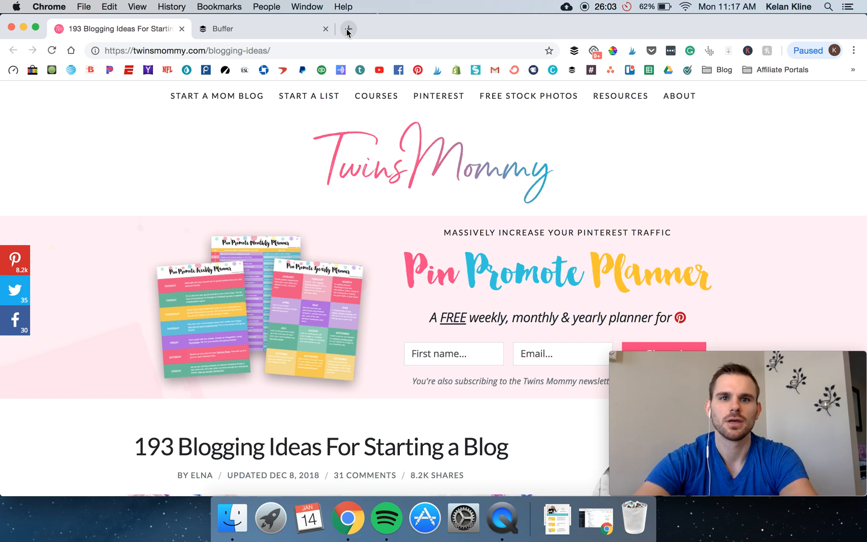
# In a new tab, bring up the LastPass login panel and close it without logging in
pyautogui.click(348, 29)
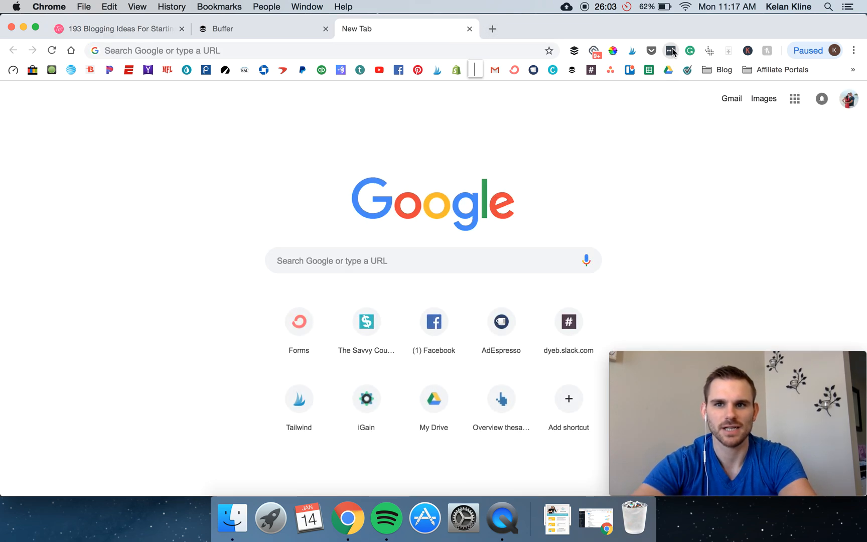
pyautogui.click(671, 50)
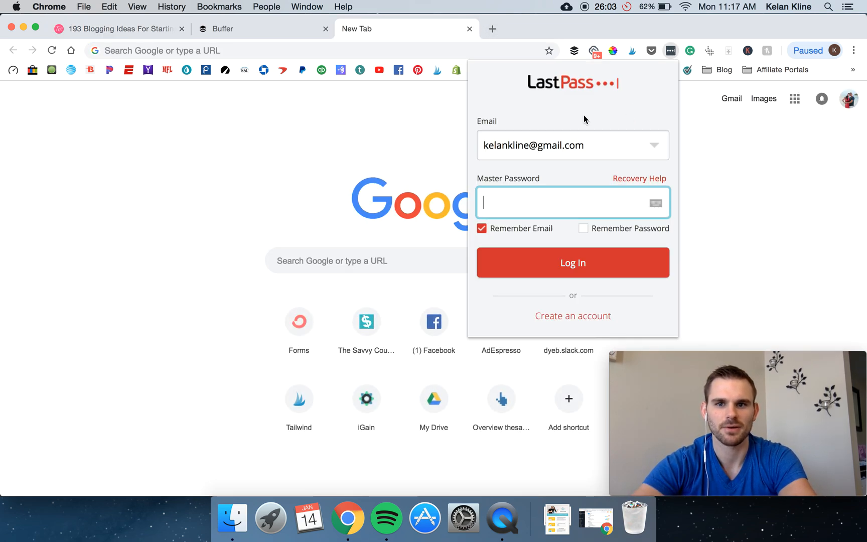
pyautogui.click(669, 38)
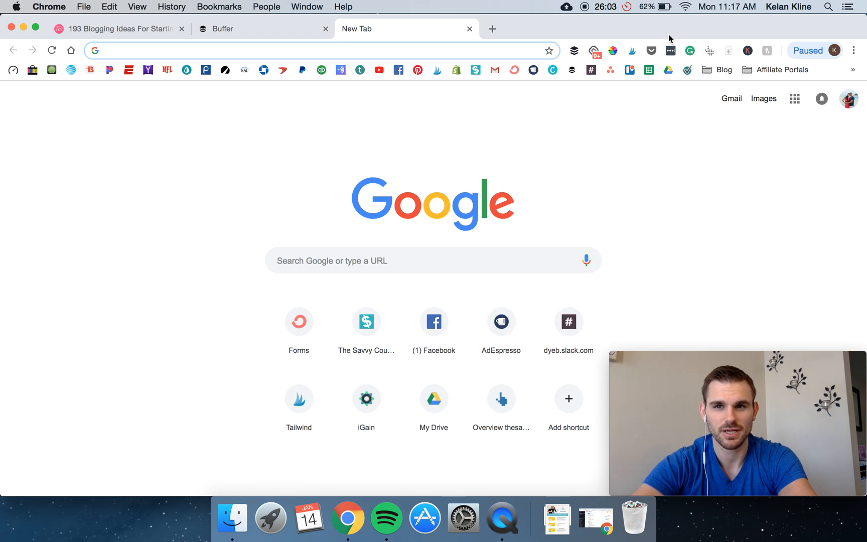
pyautogui.click(670, 51)
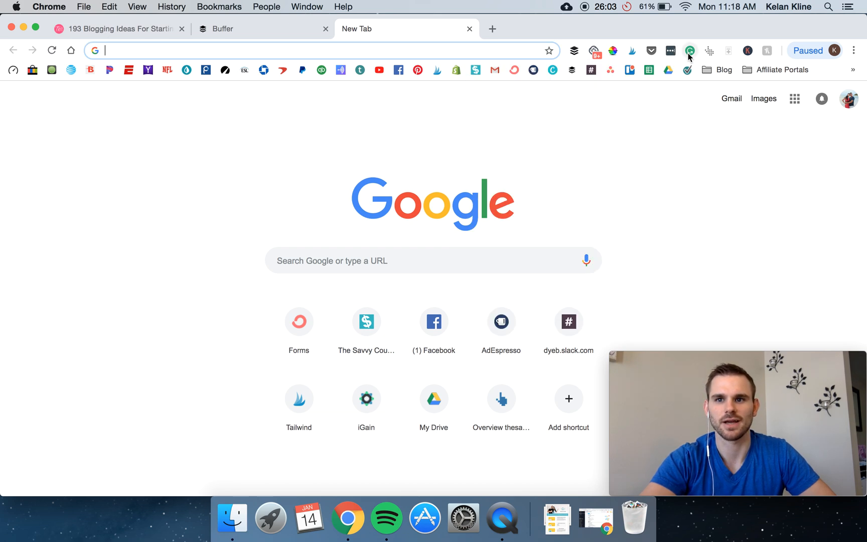
pyautogui.moveTo(689, 51)
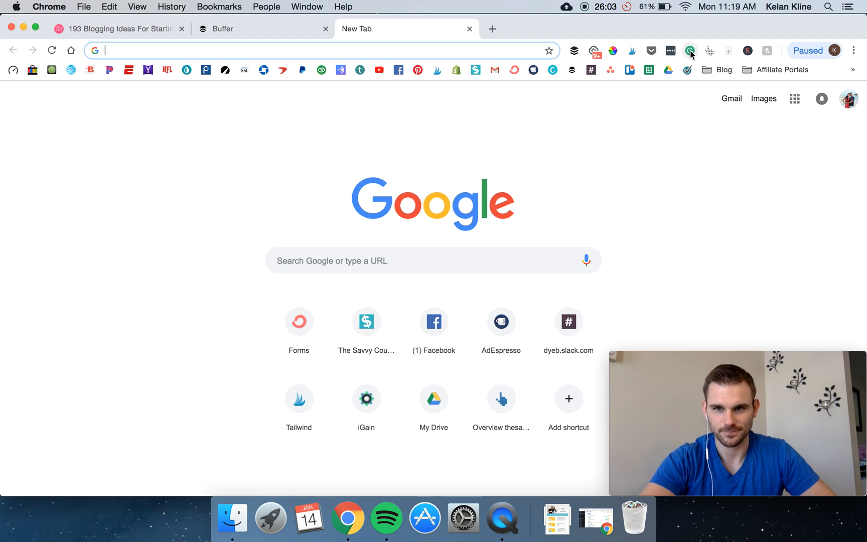
pyautogui.moveTo(709, 51)
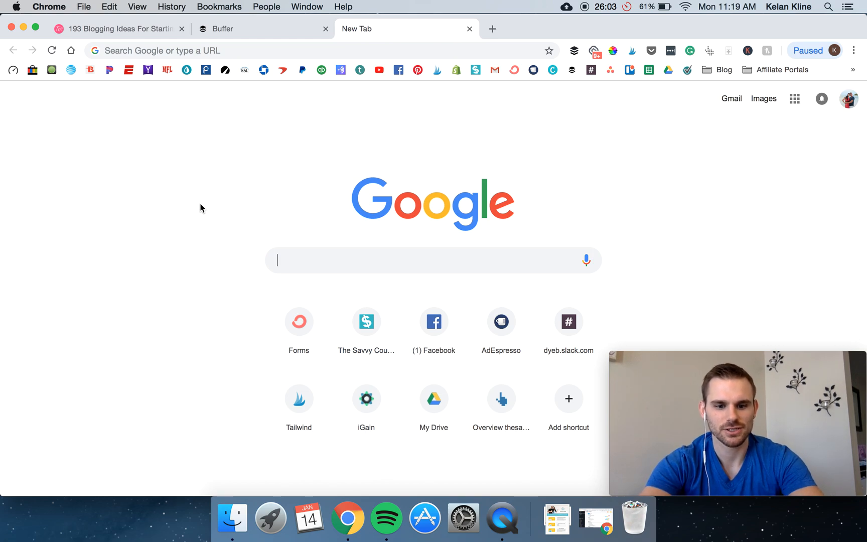
# Search Google for 'crockpot meals' and review the Keywords Everywhere search volume and related keywords
pyautogui.write('crockpot')
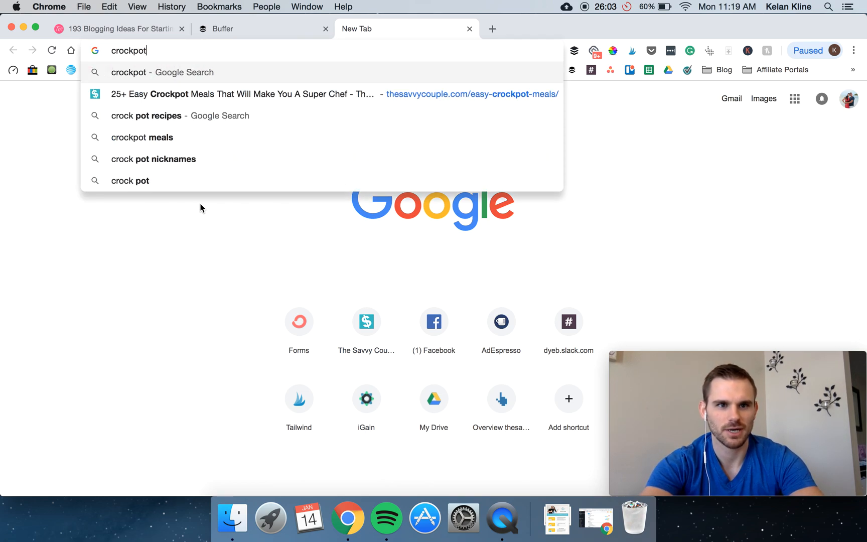
pyautogui.click(141, 137)
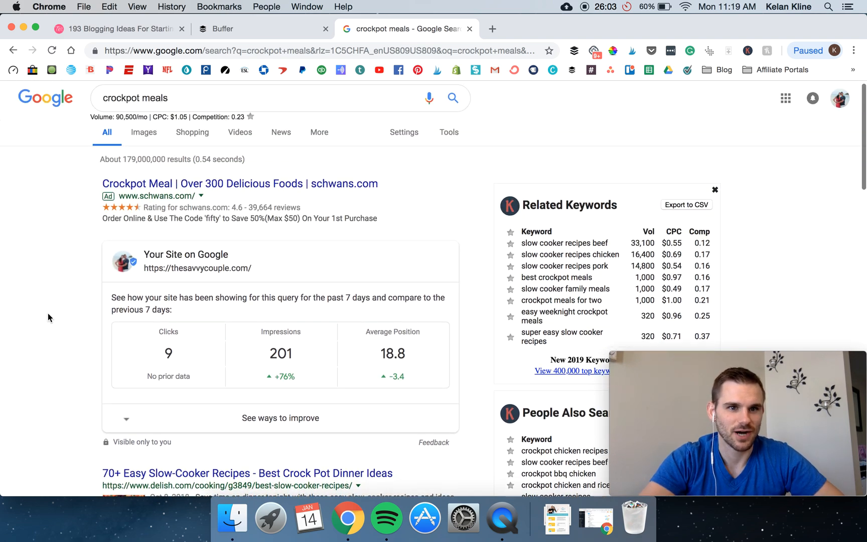
pyautogui.scroll(-3)
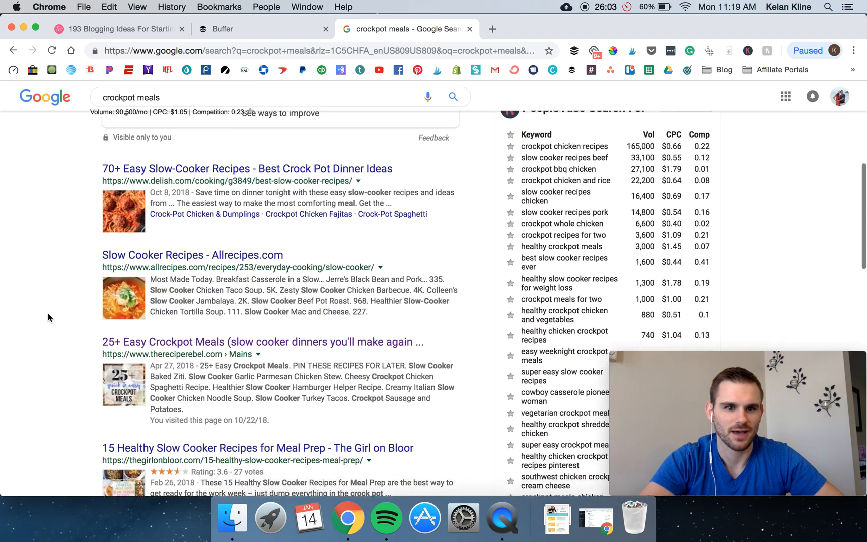
pyautogui.scroll(-3)
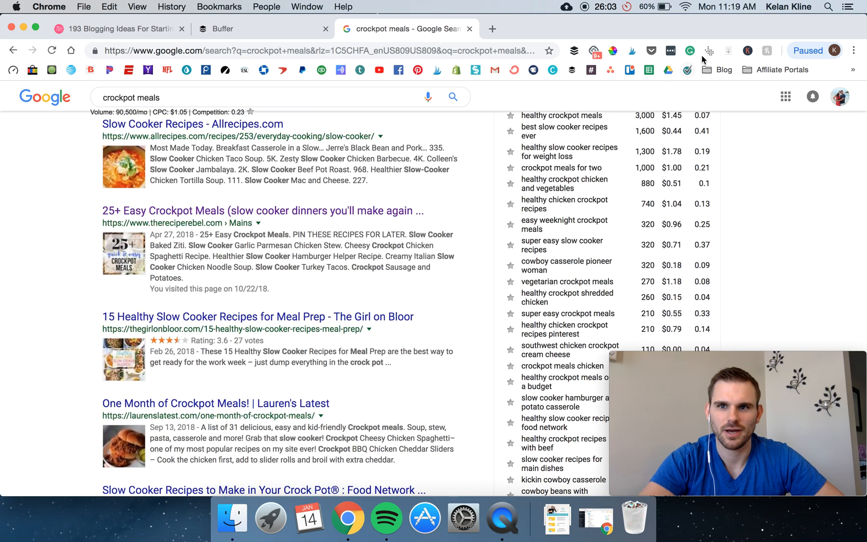
pyautogui.click(709, 51)
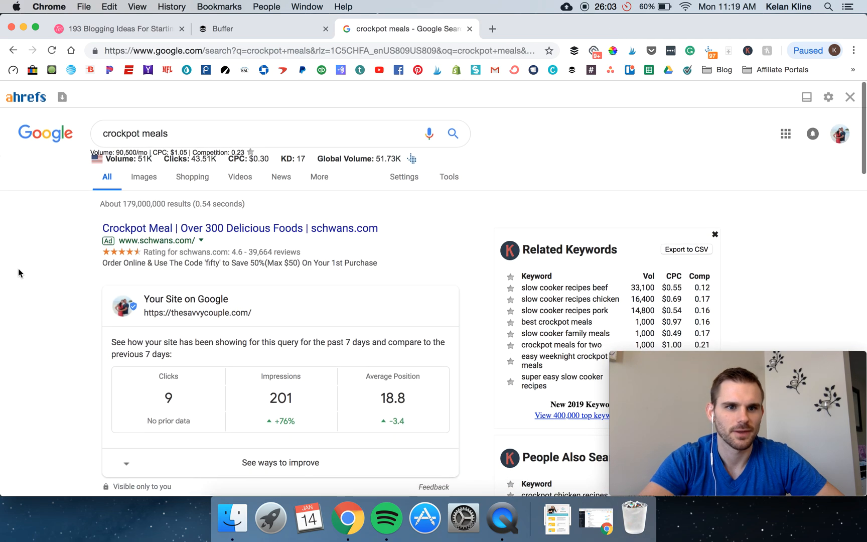
pyautogui.scroll(-3)
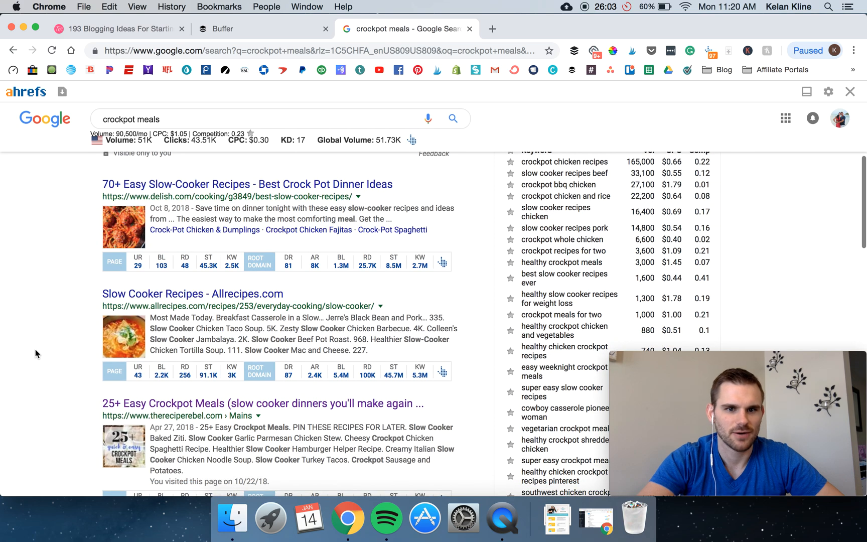
pyautogui.moveTo(129, 269)
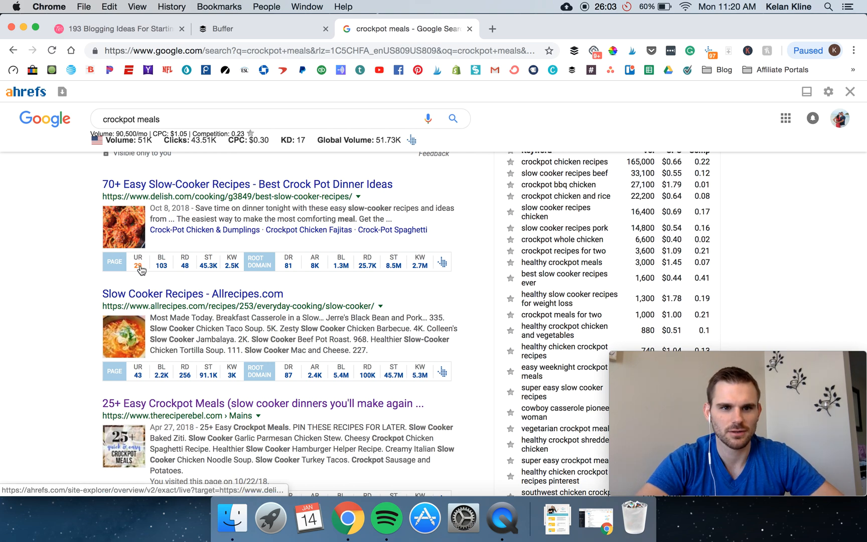
pyautogui.moveTo(161, 261)
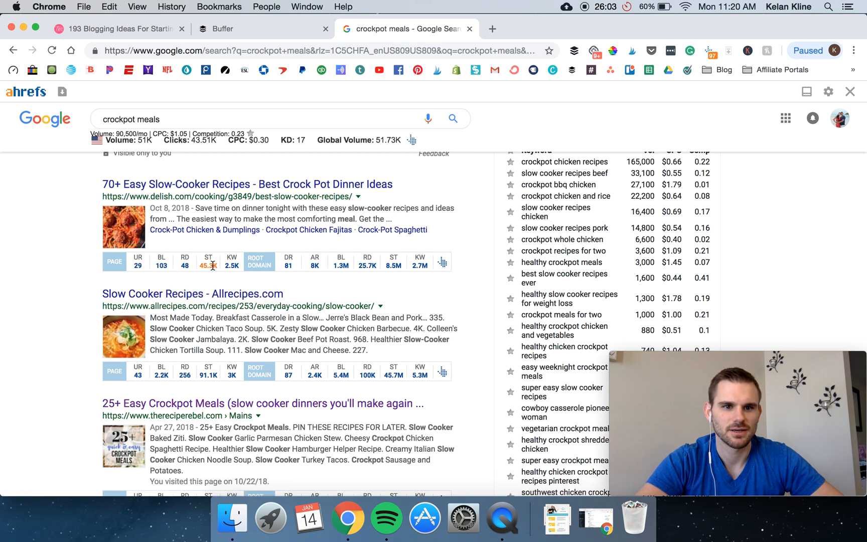
pyautogui.moveTo(233, 271)
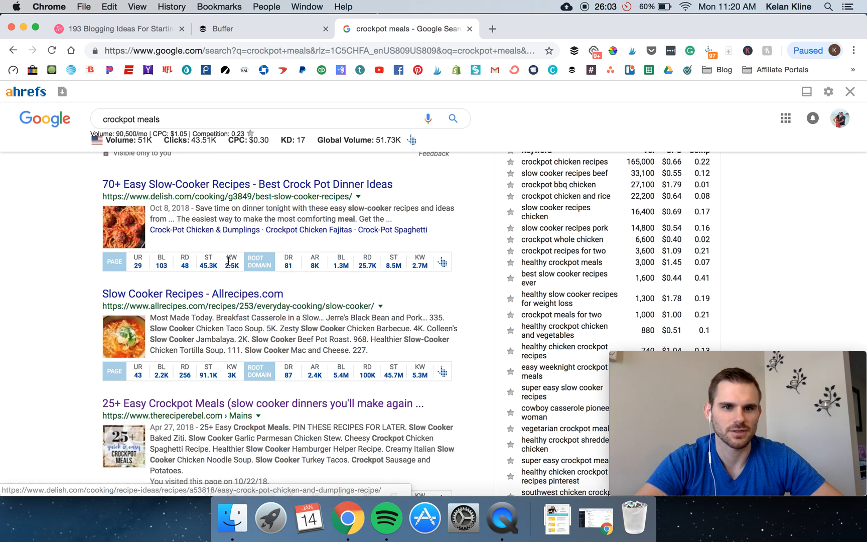
pyautogui.moveTo(232, 271)
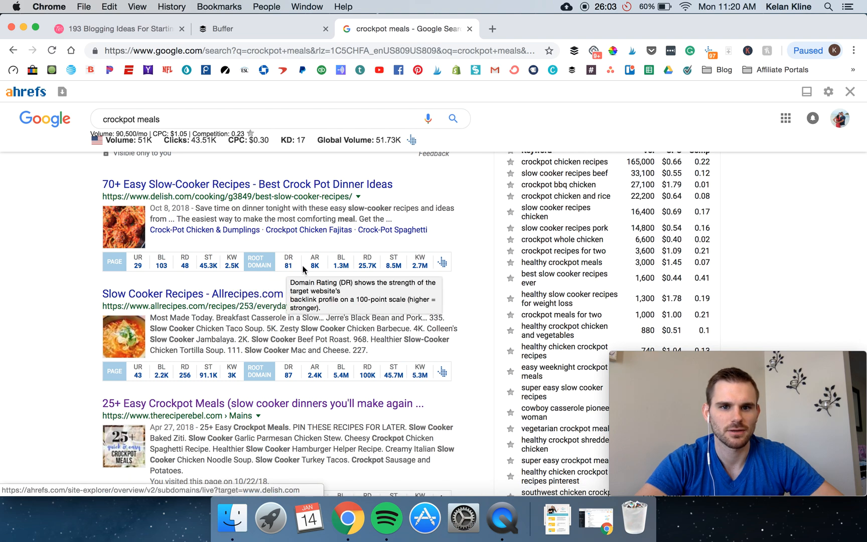
pyautogui.moveTo(403, 285)
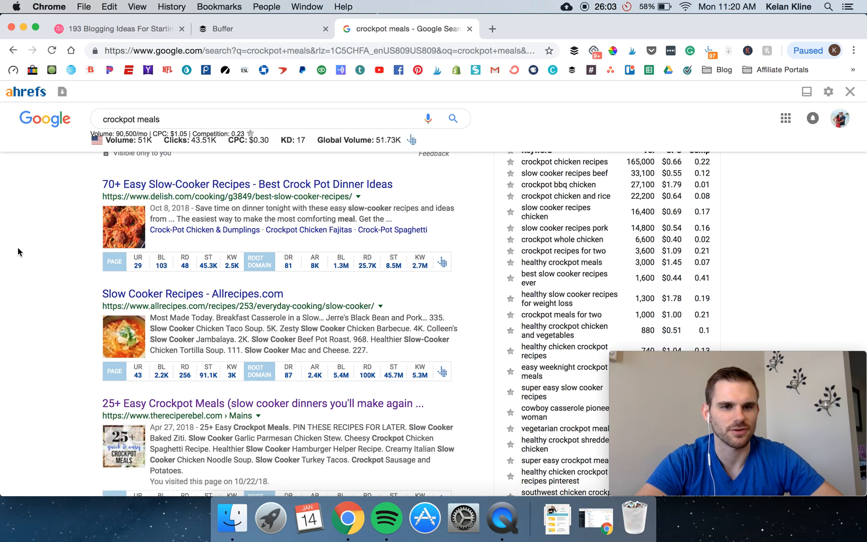
pyautogui.scroll(-3)
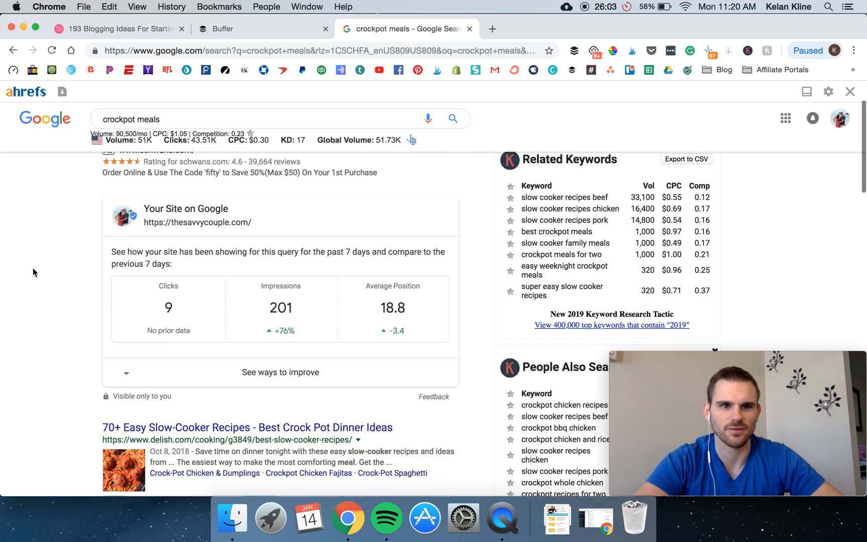
pyautogui.scroll(3)
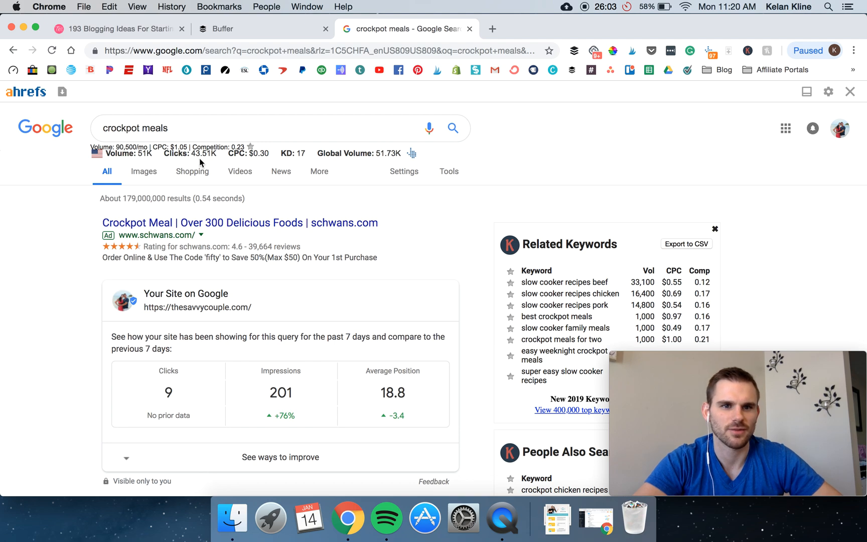
pyautogui.moveTo(311, 161)
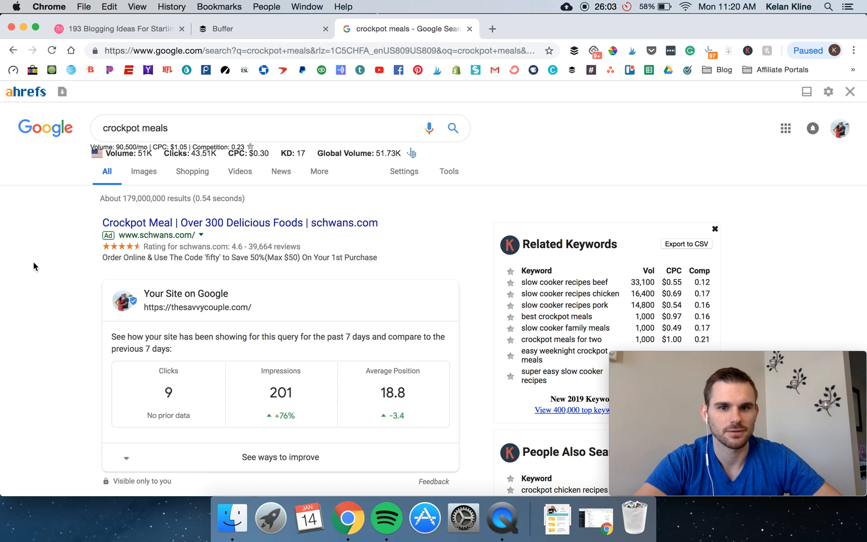
pyautogui.moveTo(162, 173)
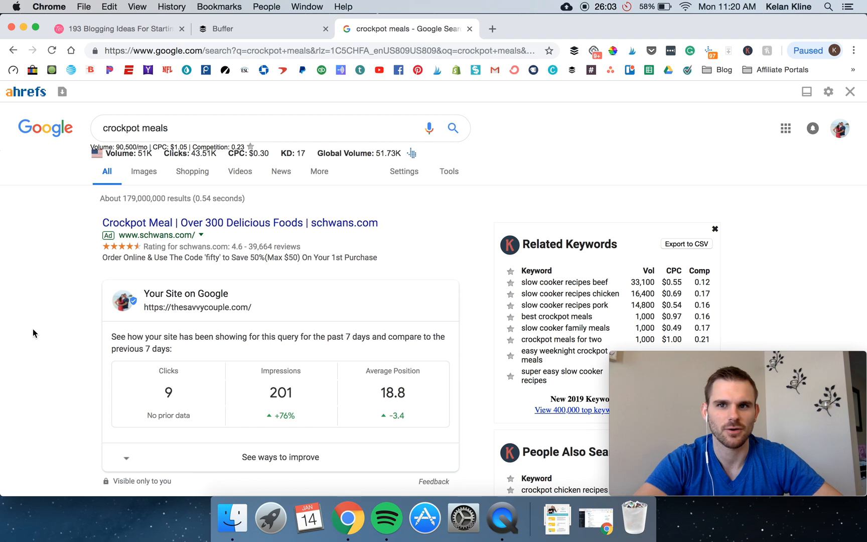
pyautogui.scroll(-3)
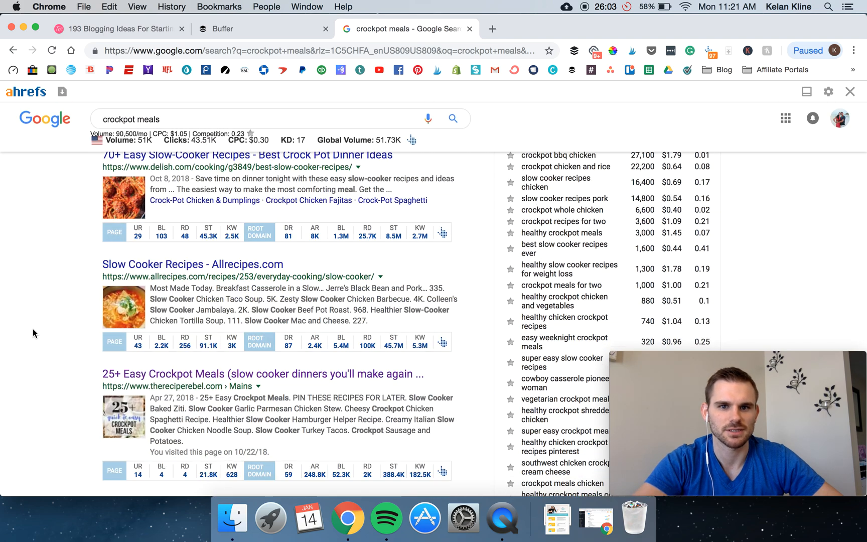
pyautogui.scroll(-3)
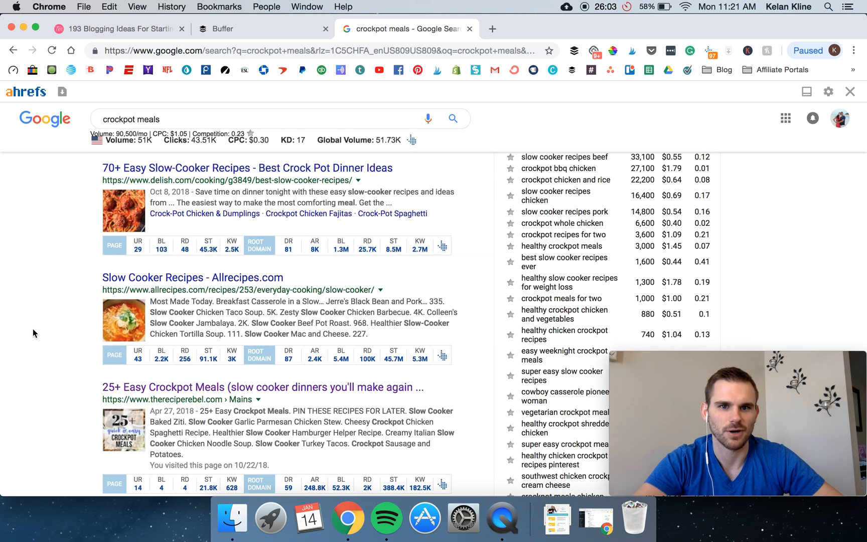
pyautogui.scroll(-3)
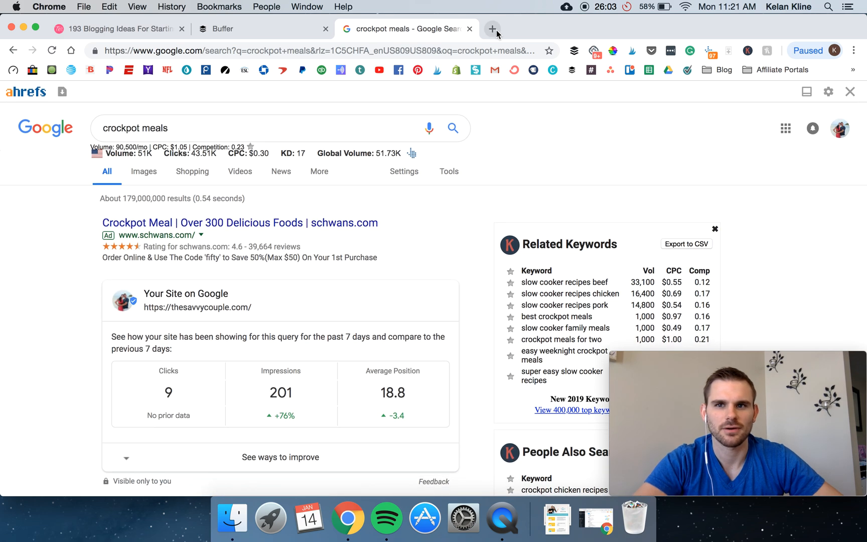
# Open thepennyhoarder.com in a new tab and review its Ahrefs metrics, including DR 75
pyautogui.click(491, 28)
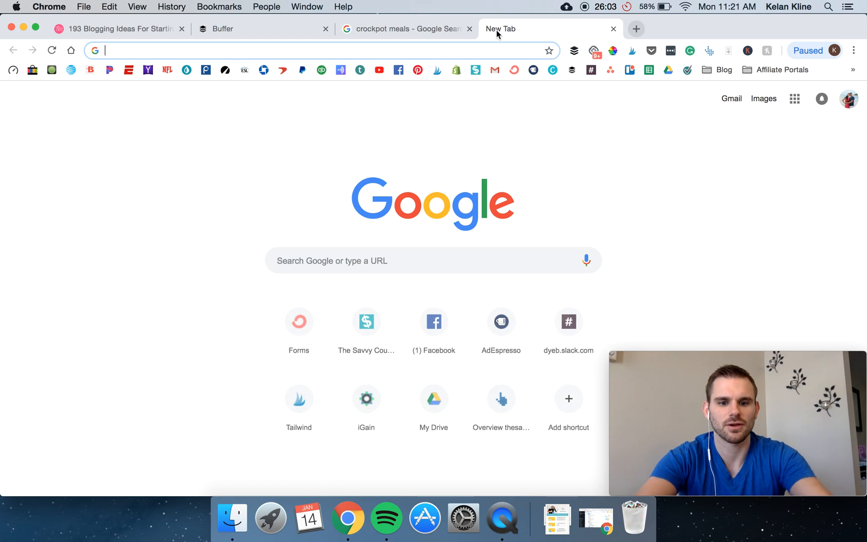
pyautogui.moveTo(500, 29)
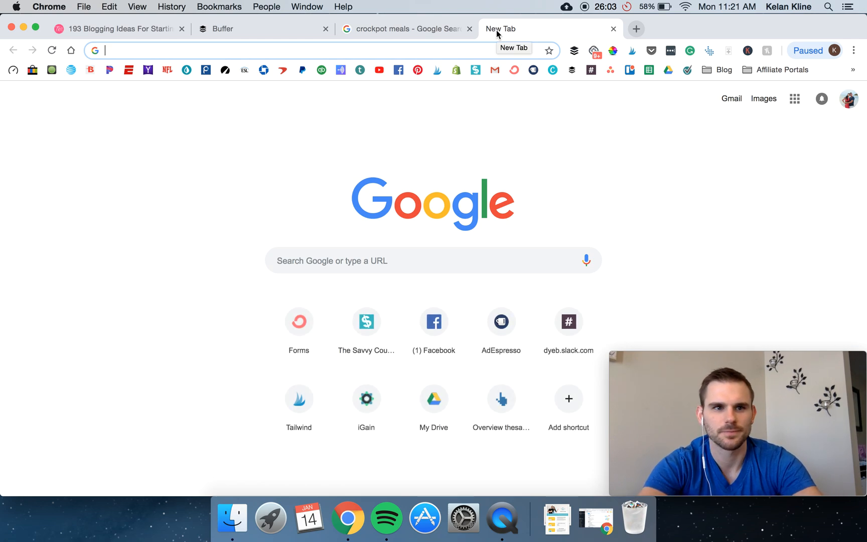
pyautogui.write('https://www.thepennyhoarder.com')
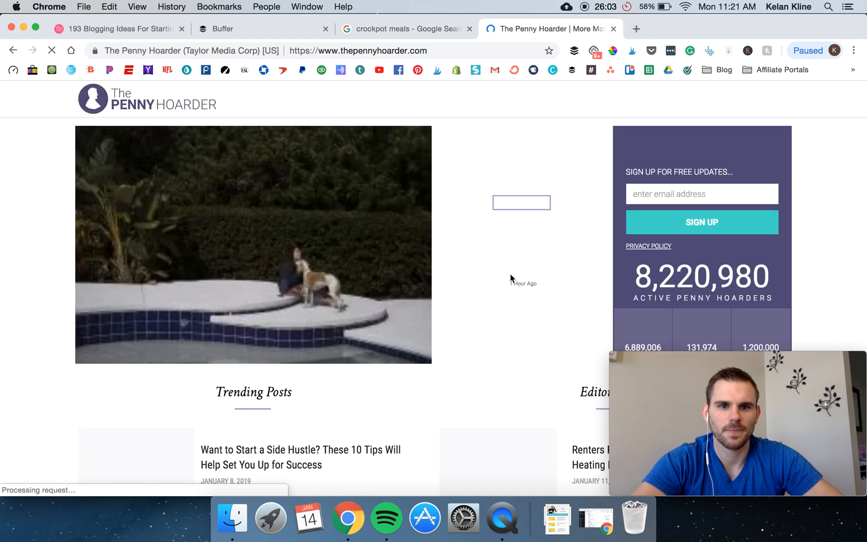
pyautogui.scroll(-3)
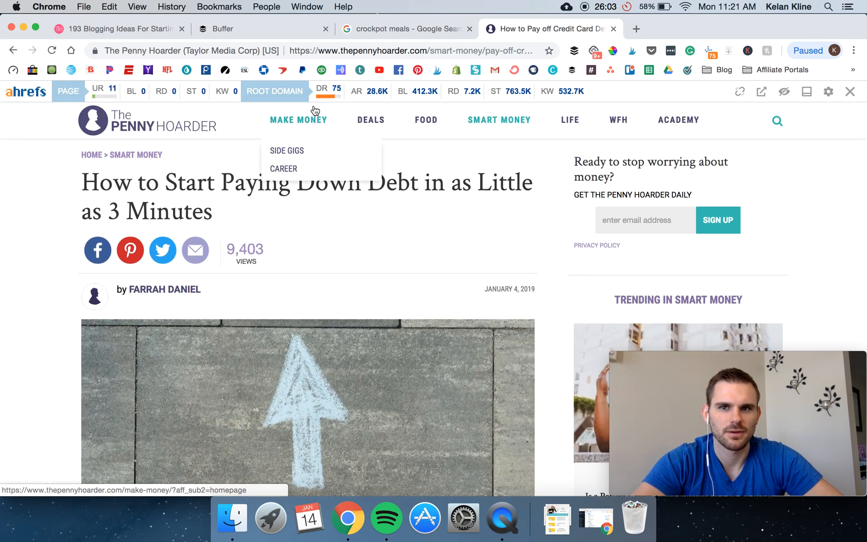
pyautogui.moveTo(330, 90)
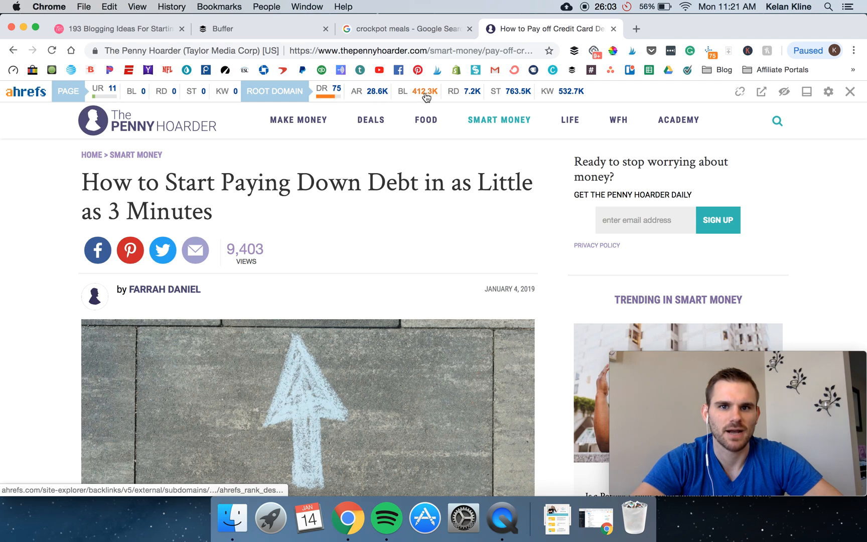
pyautogui.moveTo(469, 97)
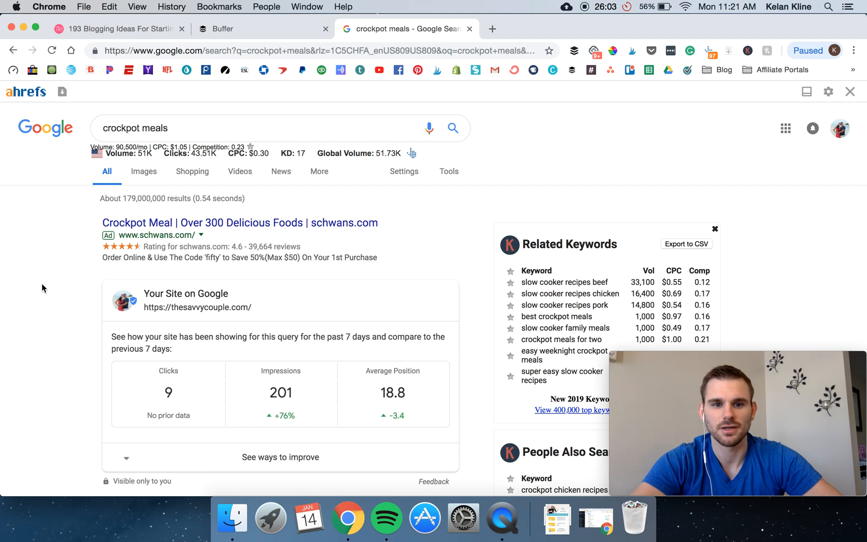
pyautogui.moveTo(546, 89)
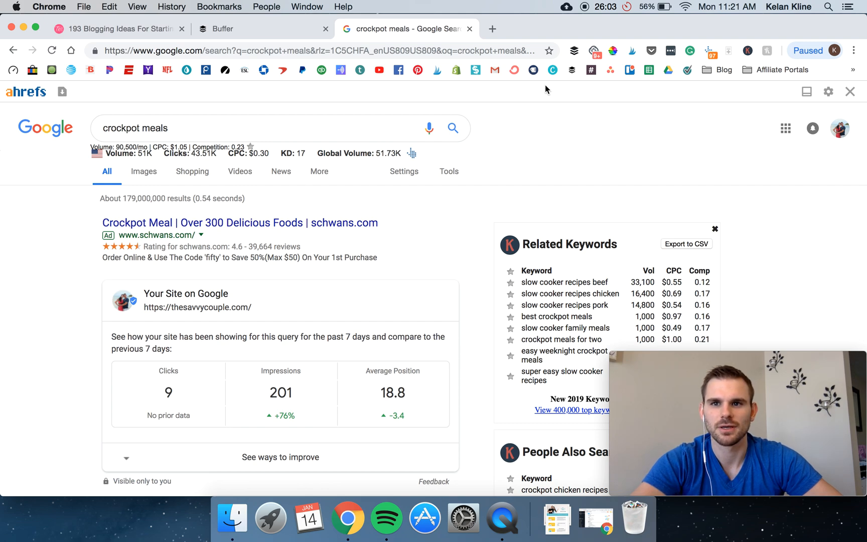
pyautogui.moveTo(732, 87)
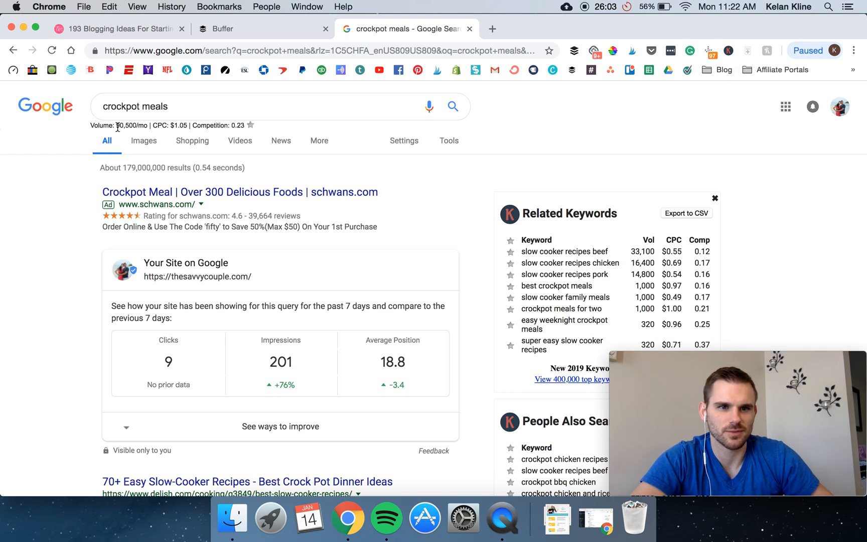
pyautogui.doubleClick(126, 125)
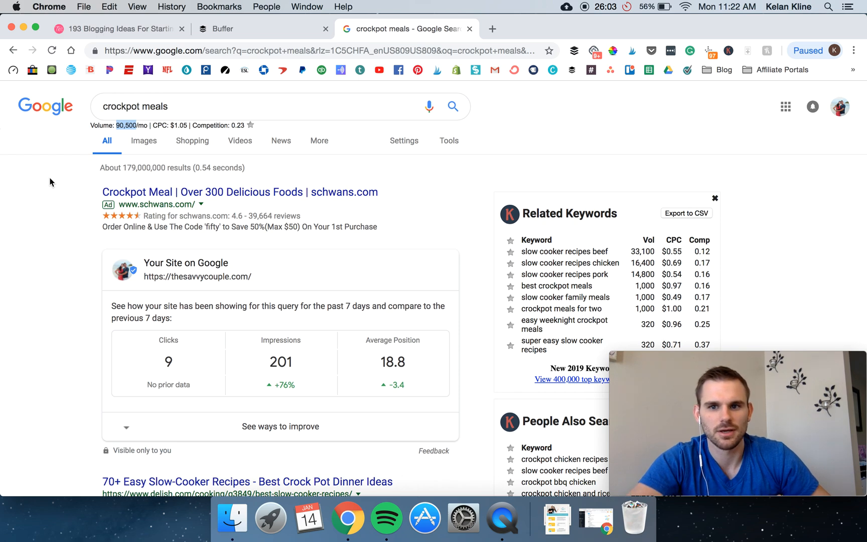
pyautogui.moveTo(97, 138)
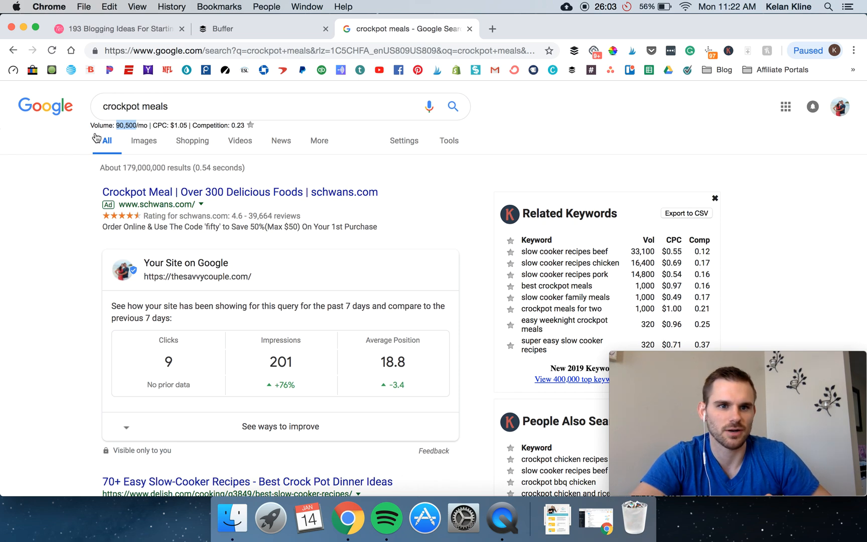
pyautogui.moveTo(839, 279)
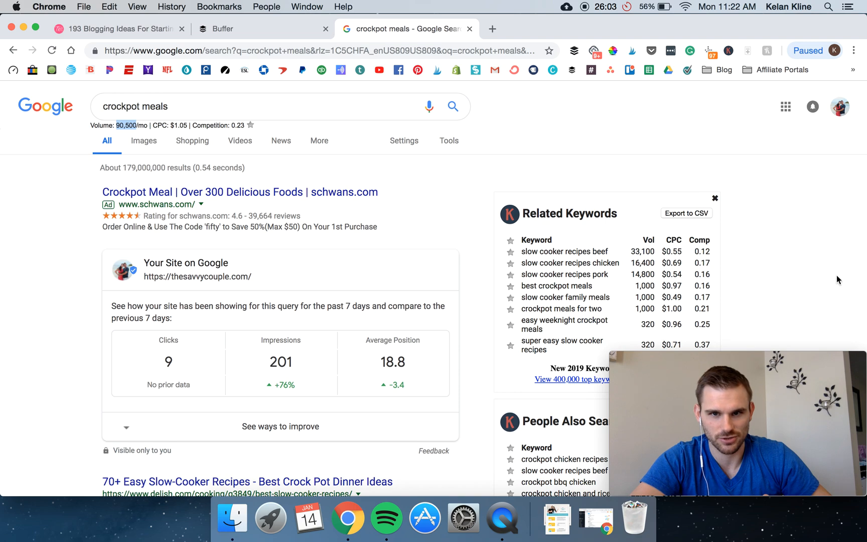
pyautogui.scroll(-3)
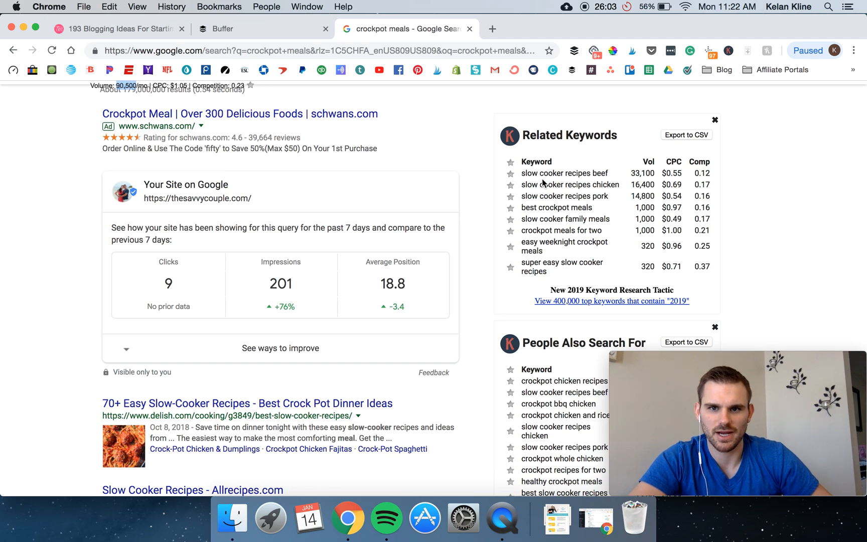
pyautogui.moveTo(474, 181)
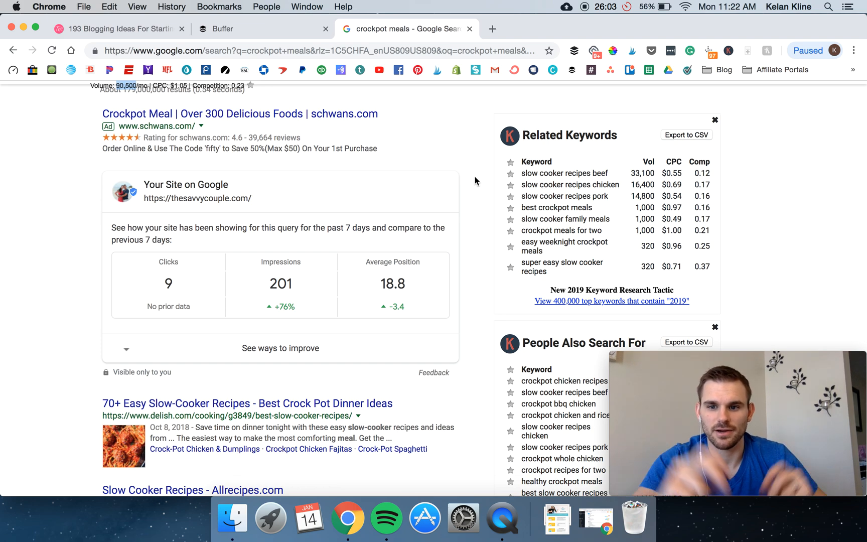
pyautogui.moveTo(569, 221)
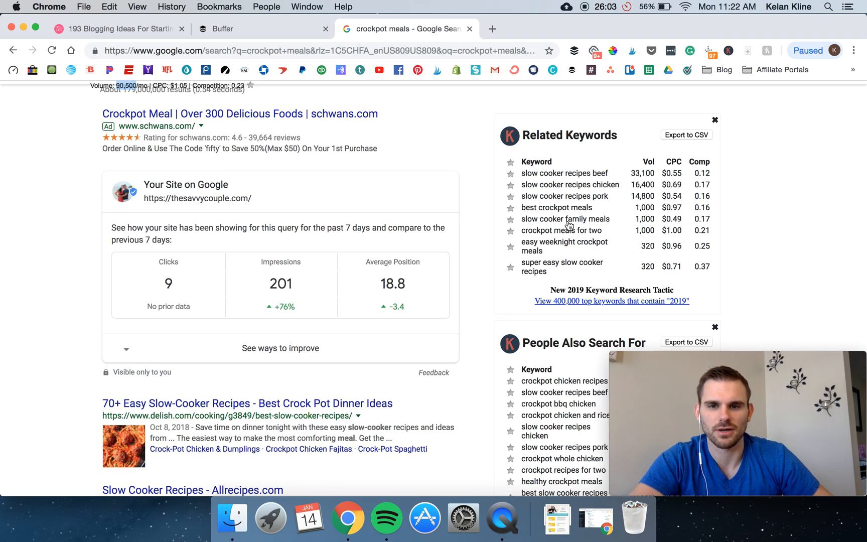
pyautogui.moveTo(564, 184)
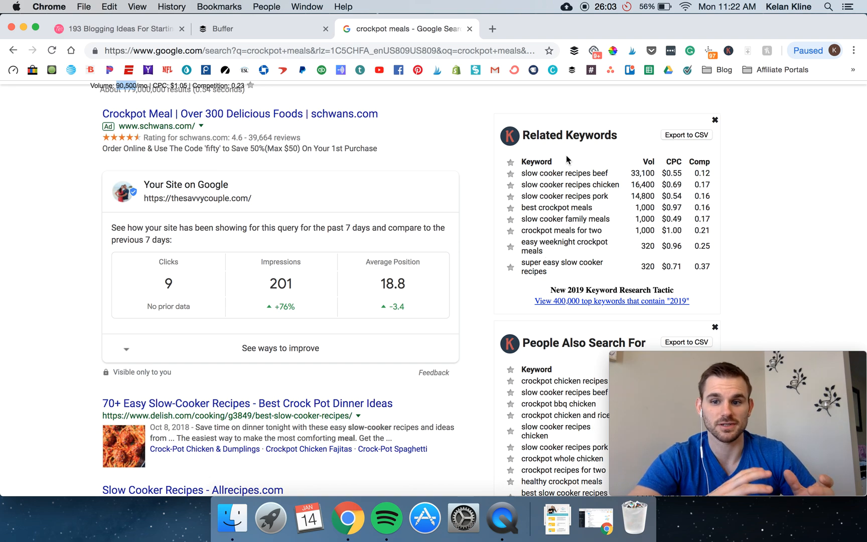
pyautogui.moveTo(623, 175)
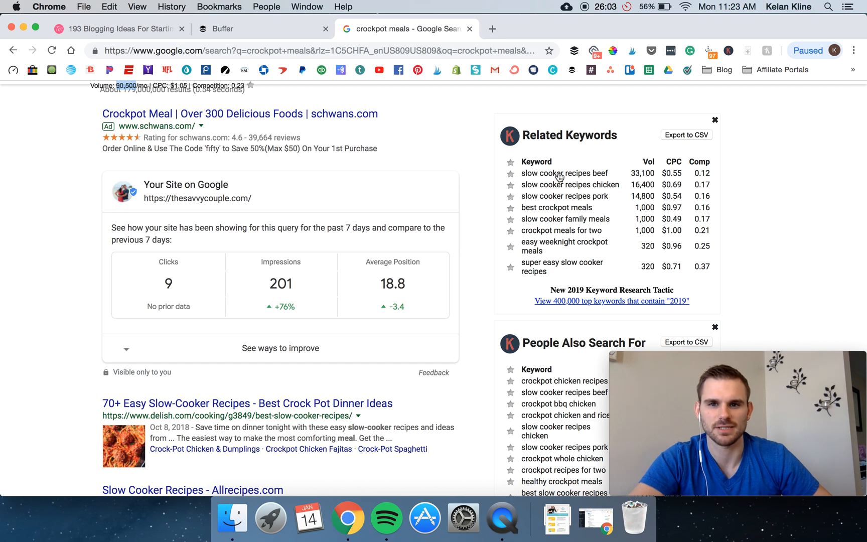
pyautogui.scroll(-3)
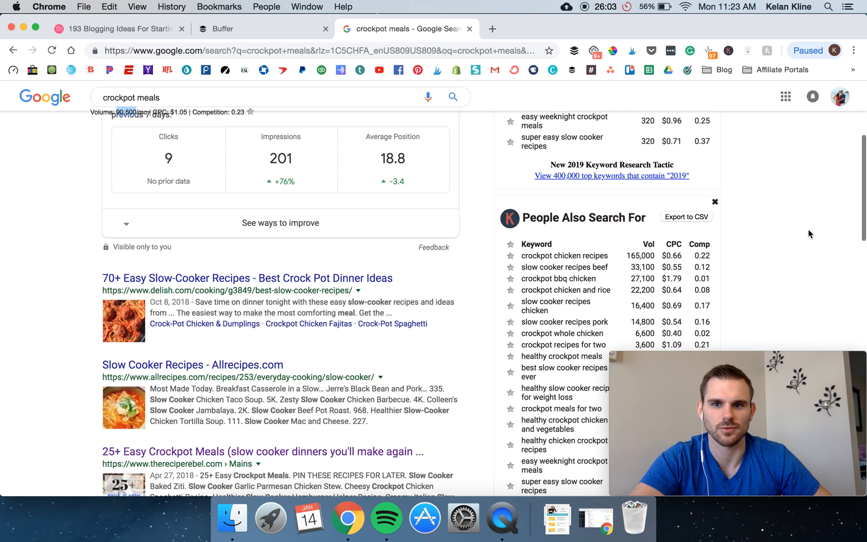
pyautogui.scroll(-3)
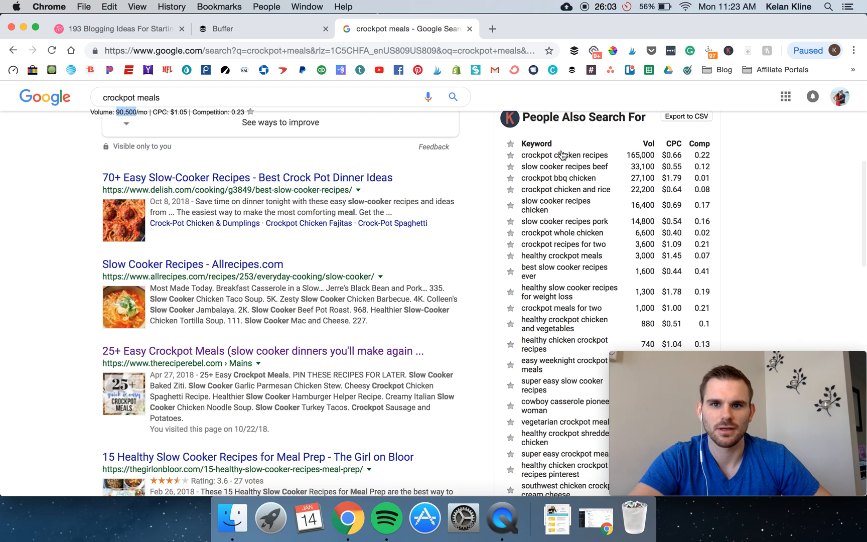
pyautogui.scroll(-3)
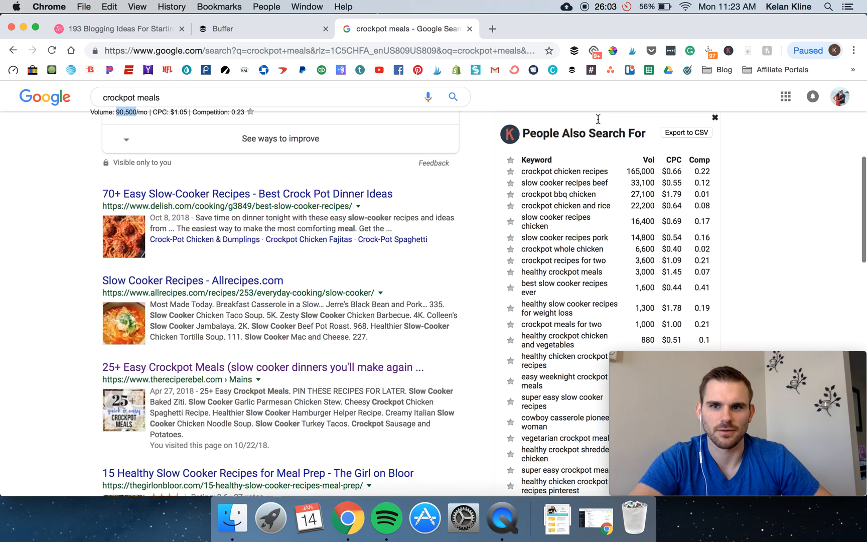
pyautogui.scroll(-3)
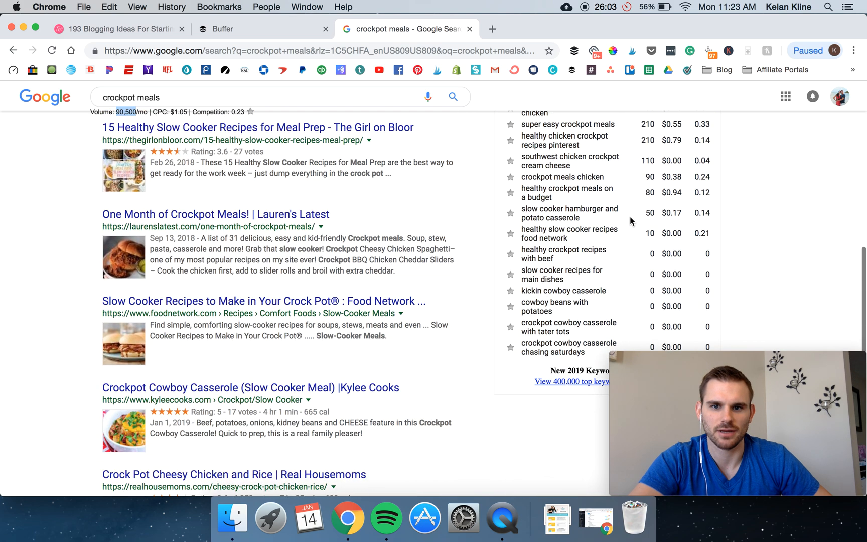
pyautogui.scroll(3)
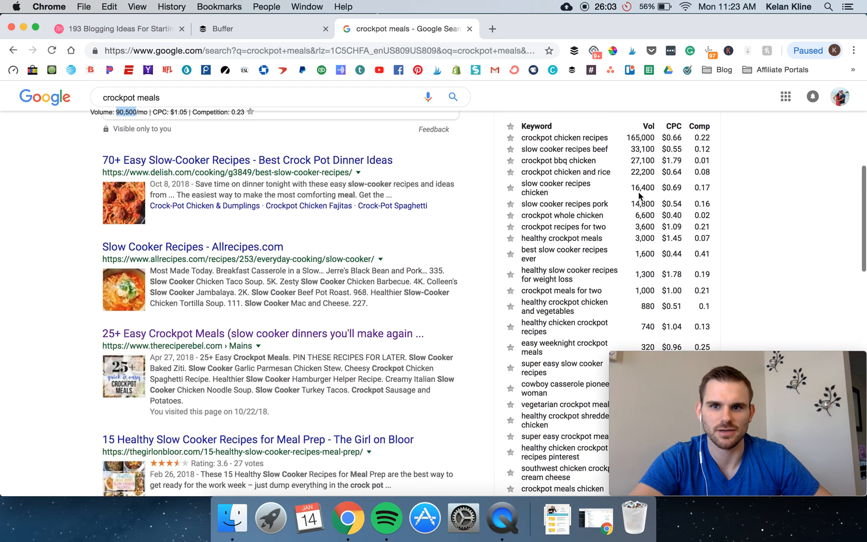
pyautogui.scroll(-3)
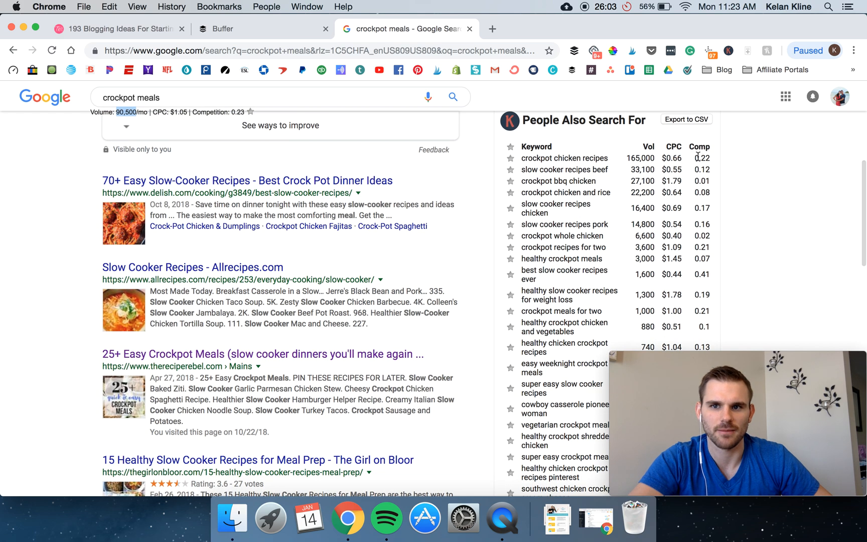
pyautogui.moveTo(668, 146)
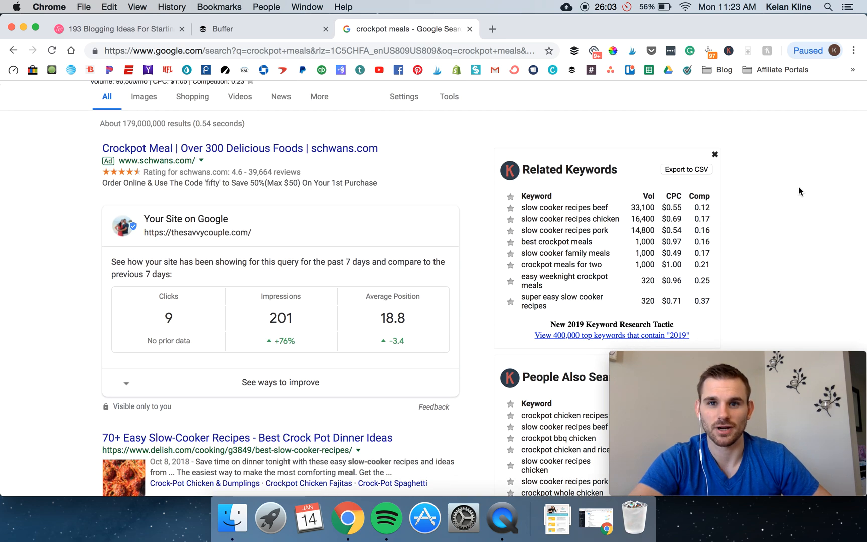
pyautogui.moveTo(808, 178)
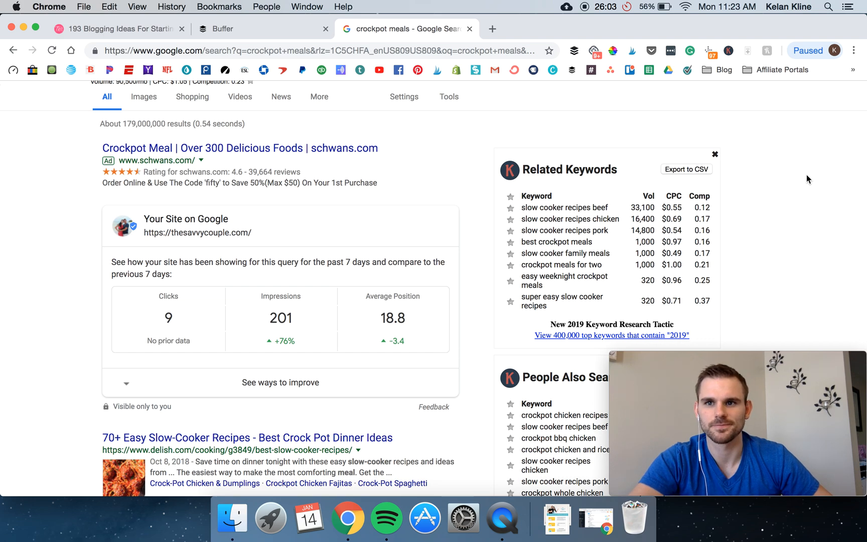
pyautogui.moveTo(757, 155)
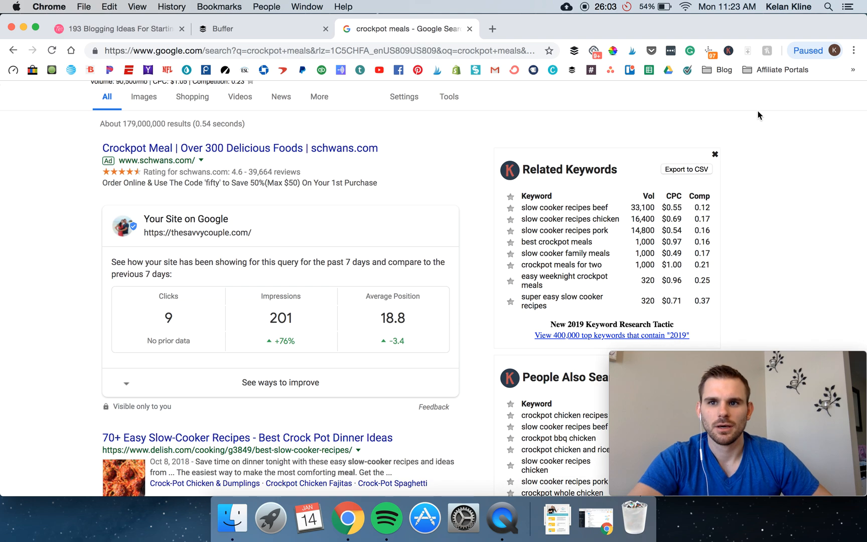
pyautogui.moveTo(783, 158)
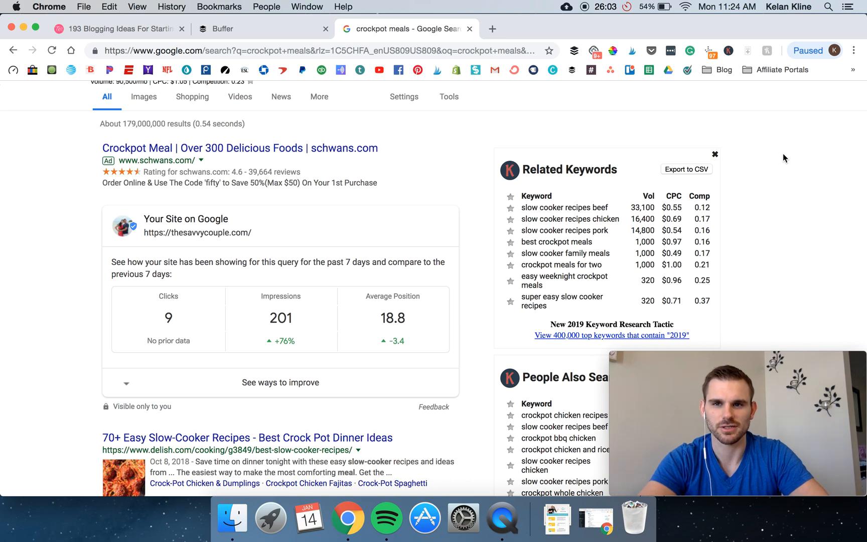
pyautogui.moveTo(776, 157)
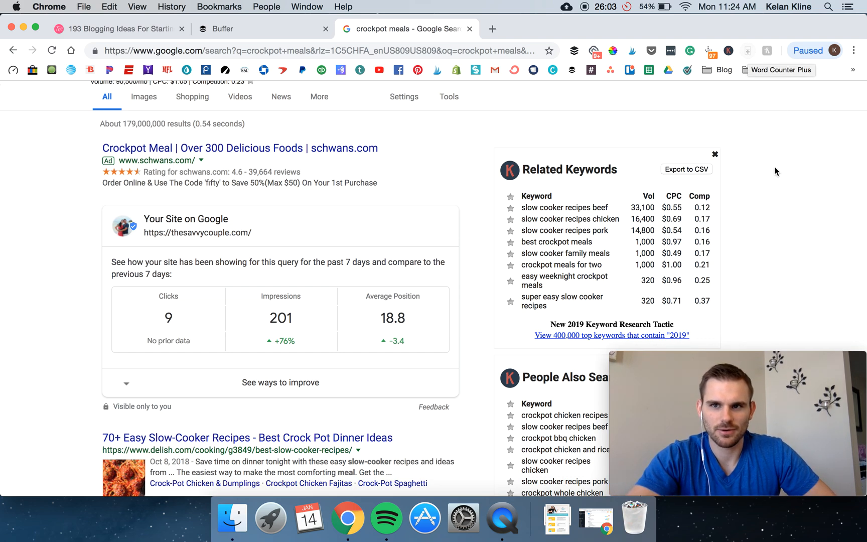
# Open and skim The Girl on Bloor's '15 Healthy Slow Cooker Recipes for Meal Prep' post
pyautogui.scroll(-3)
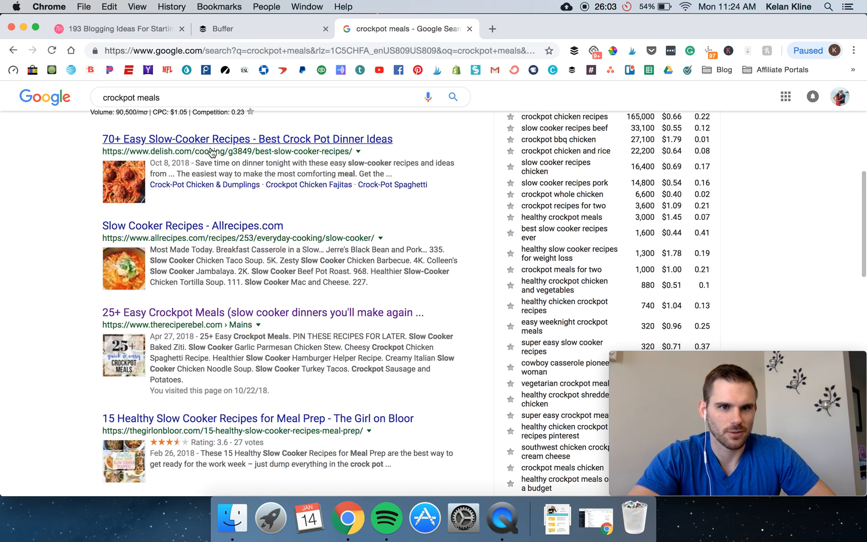
pyautogui.moveTo(216, 383)
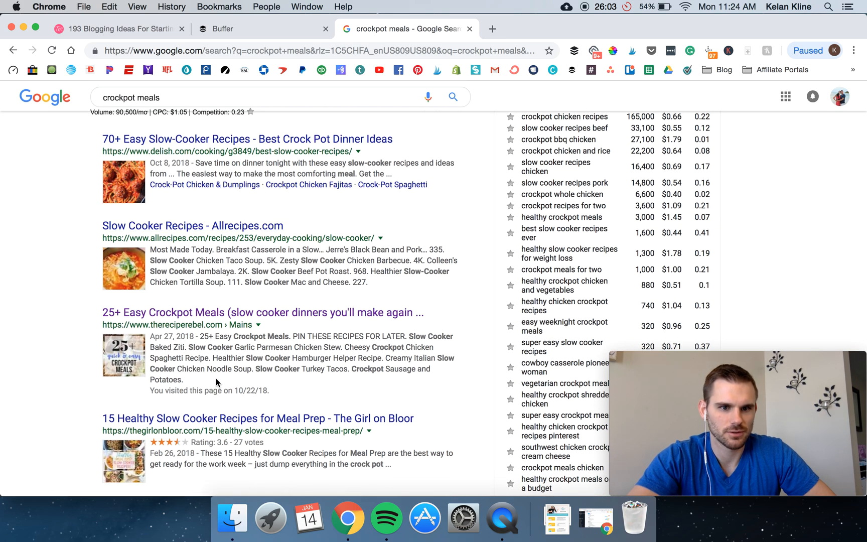
pyautogui.click(257, 418)
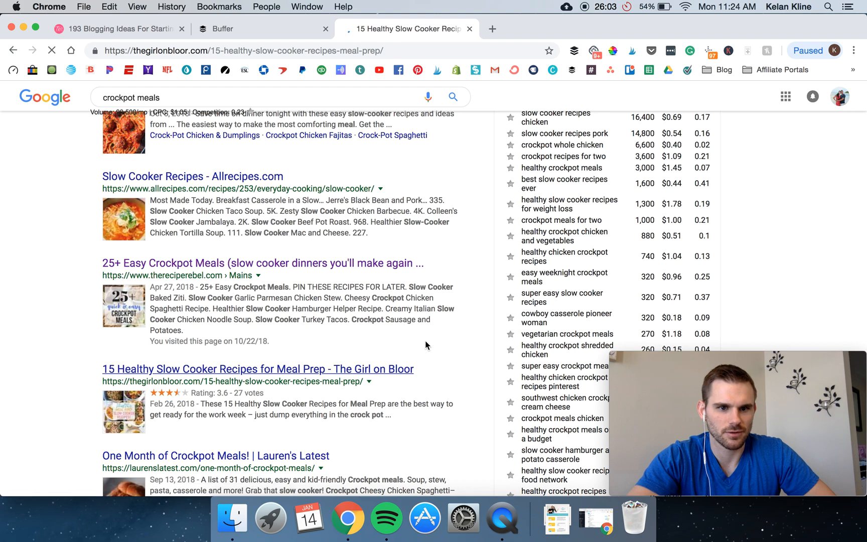
pyautogui.click(258, 368)
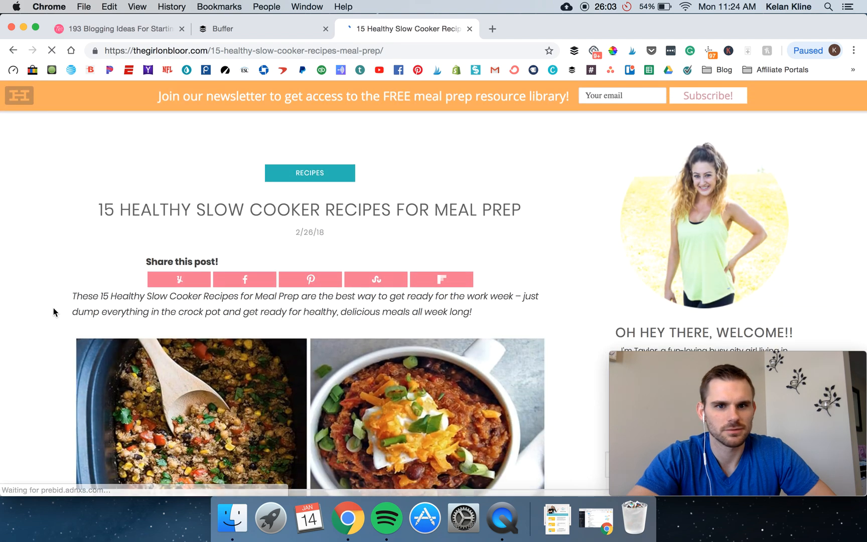
pyautogui.scroll(-3)
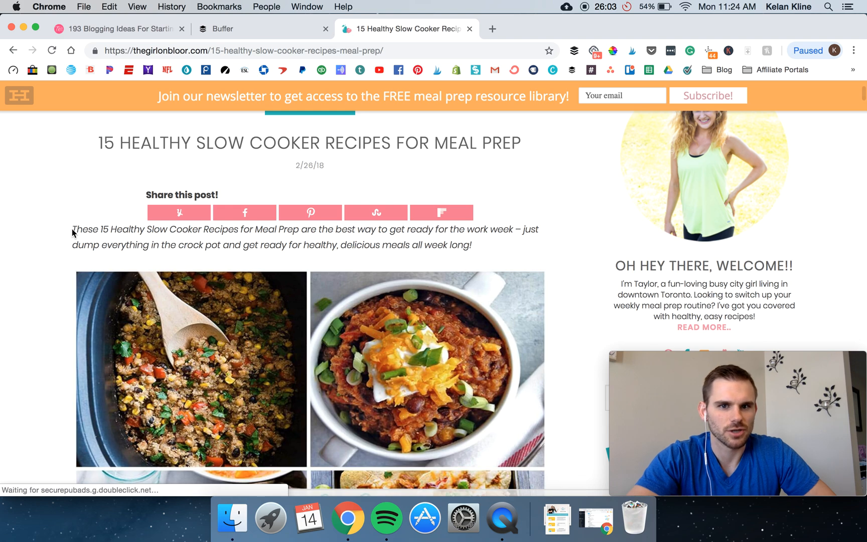
pyautogui.scroll(-3)
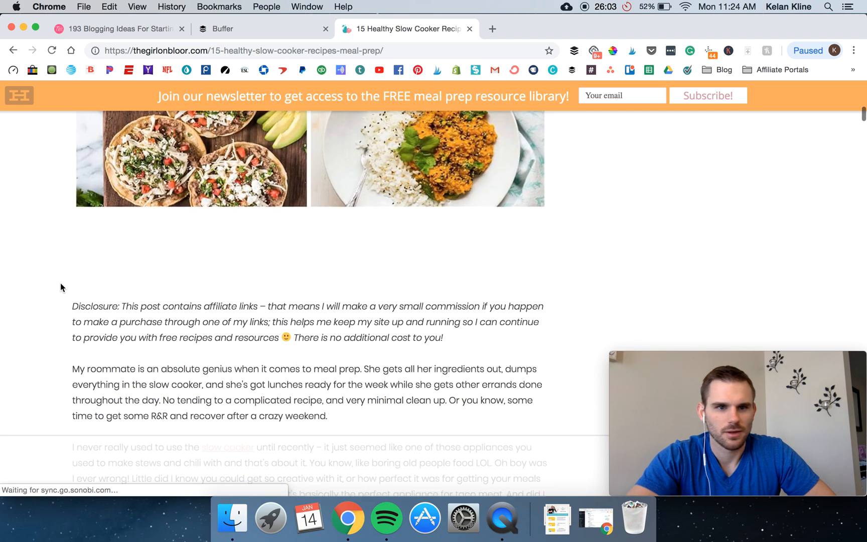
pyautogui.scroll(-3)
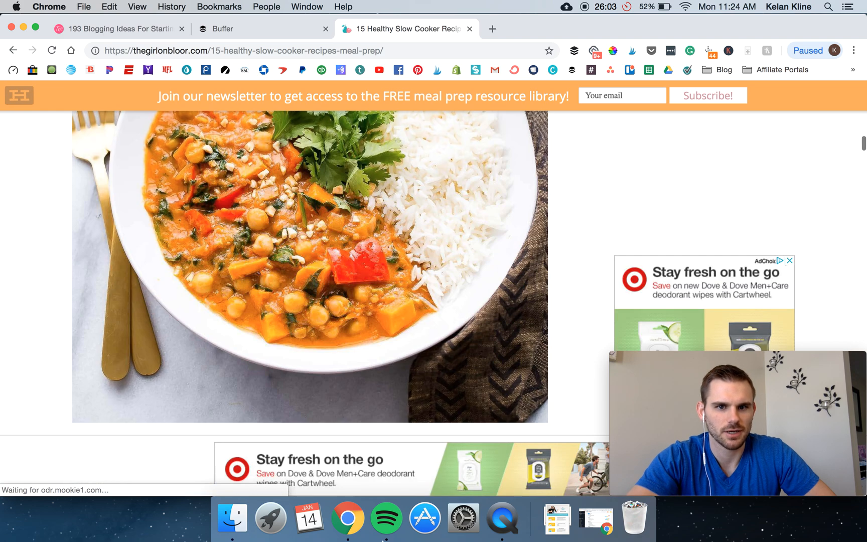
pyautogui.scroll(-3)
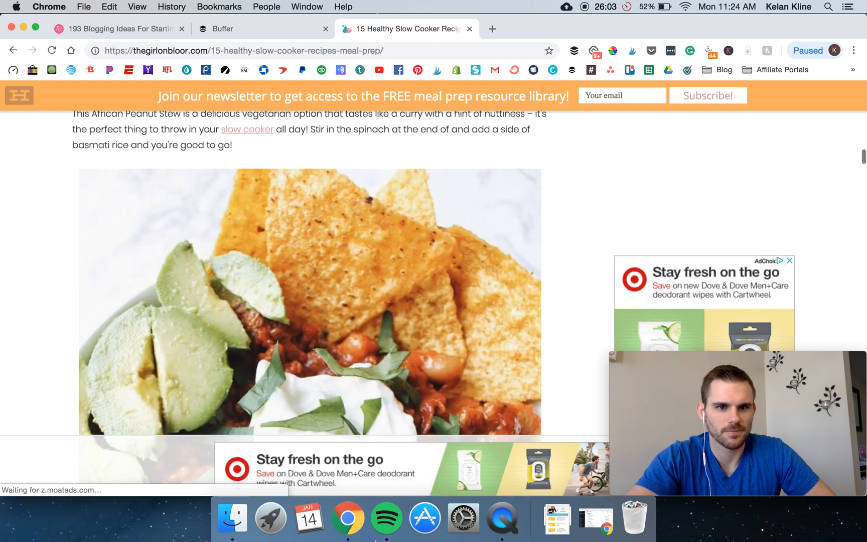
pyautogui.scroll(-3)
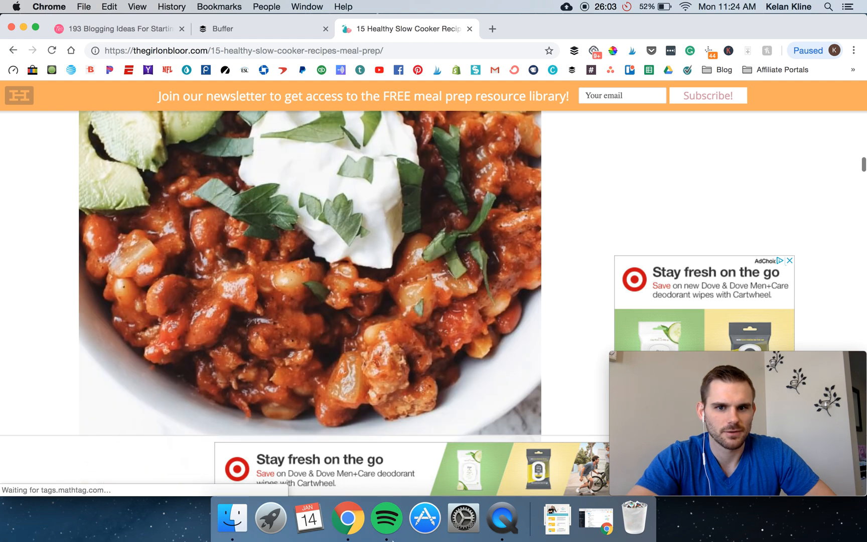
pyautogui.scroll(-3)
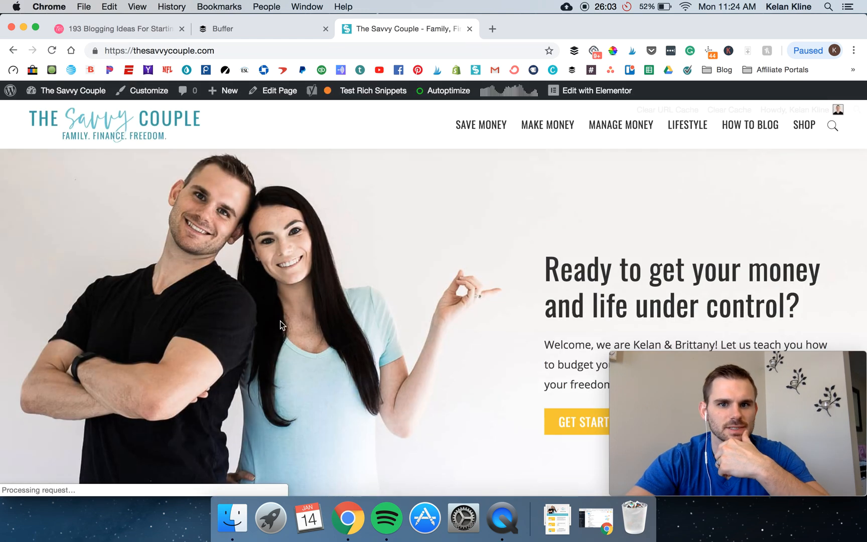
# Go to The Savvy Couple's Debt category and open the 'Why This Couple Lives in a Car' post
pyautogui.scroll(-3)
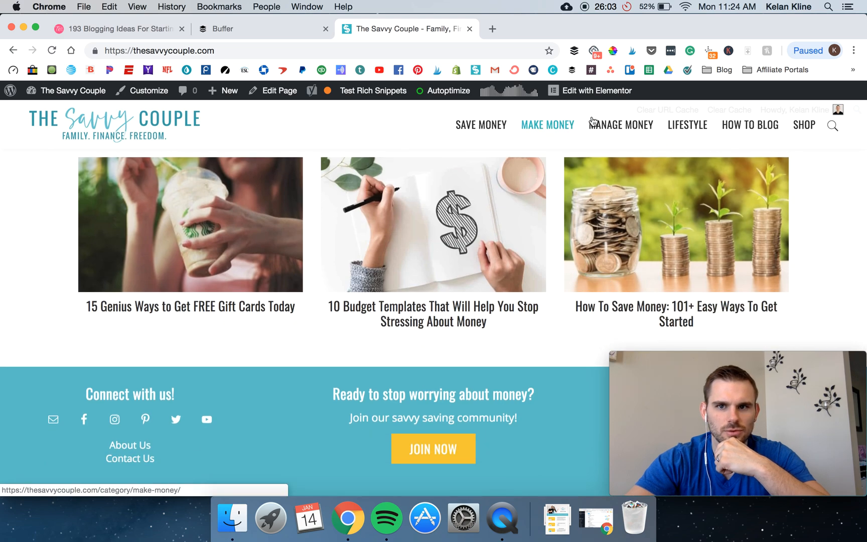
pyautogui.moveTo(620, 125)
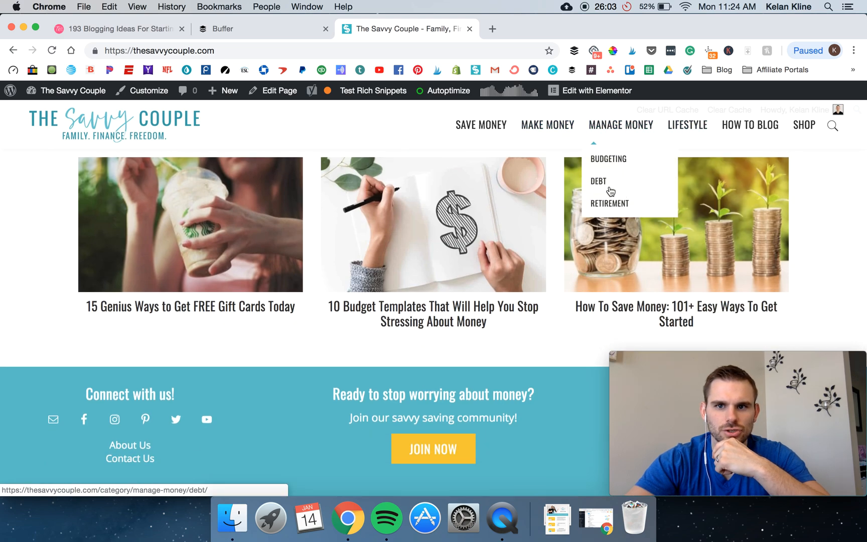
pyautogui.click(598, 180)
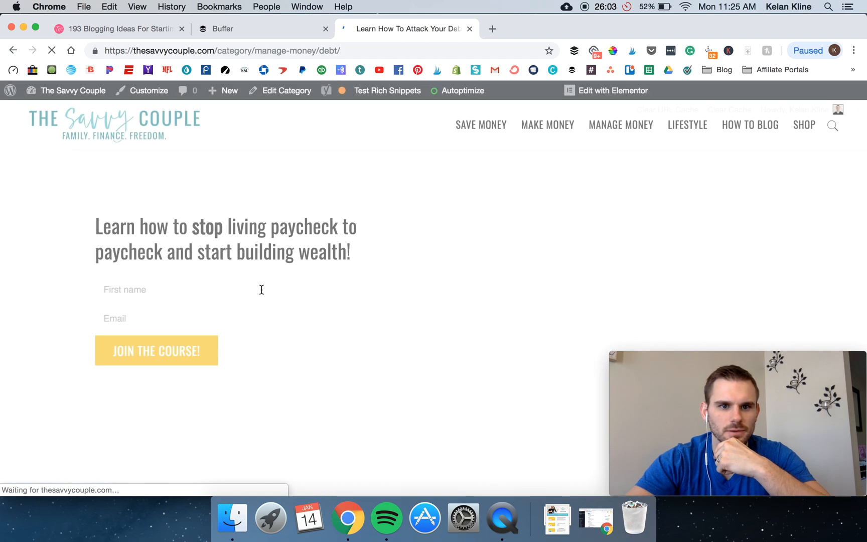
pyautogui.scroll(-3)
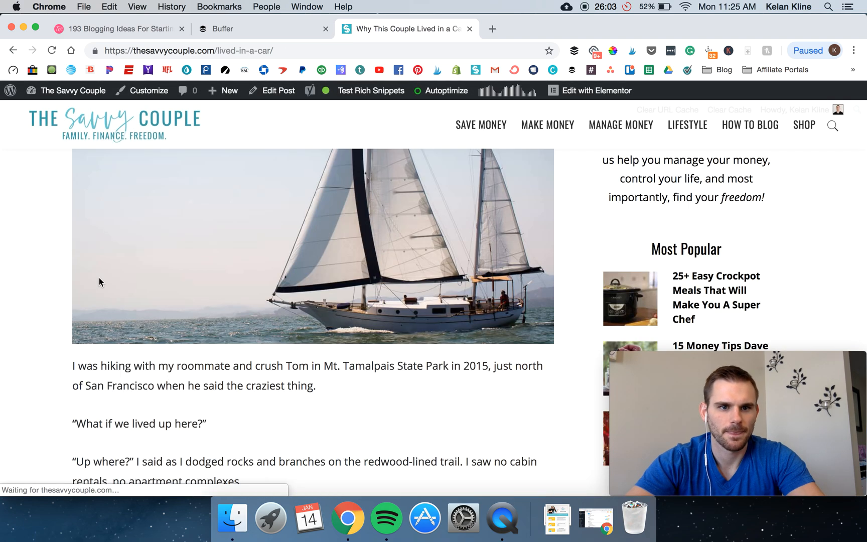
pyautogui.scroll(-3)
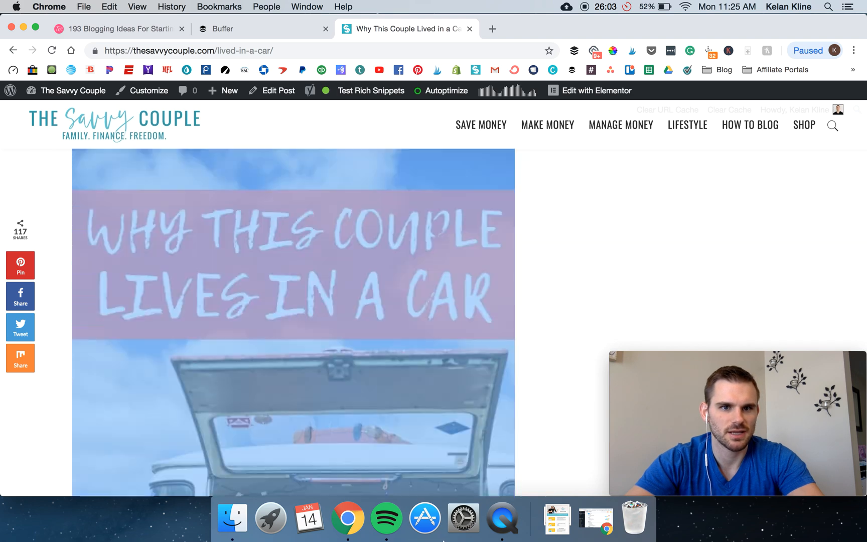
# Select the car-living post's body text and bring up its Word Counter Plus context menu
pyautogui.scroll(-3)
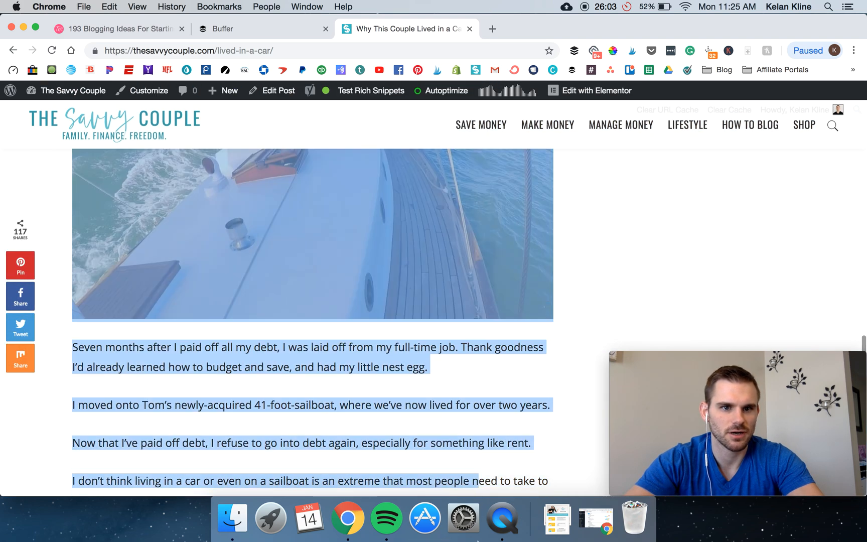
pyautogui.scroll(-3)
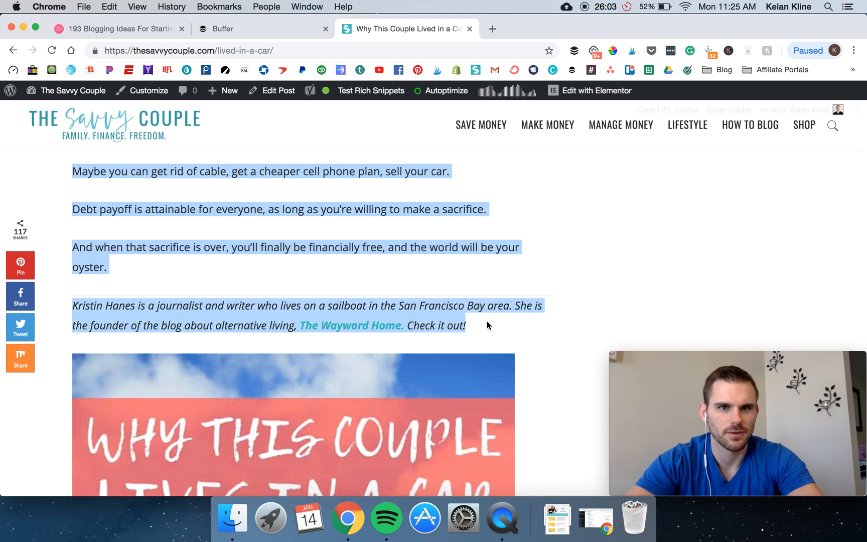
pyautogui.moveTo(351, 178)
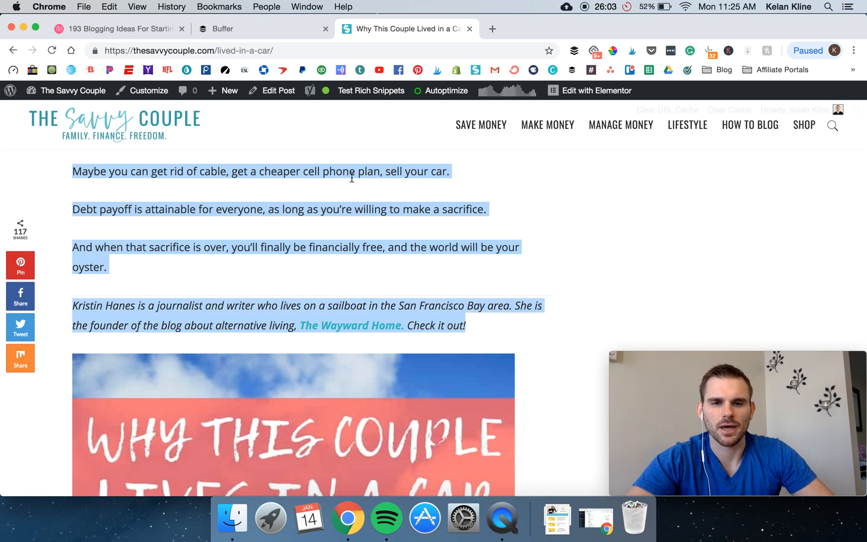
pyautogui.rightClick(371, 171)
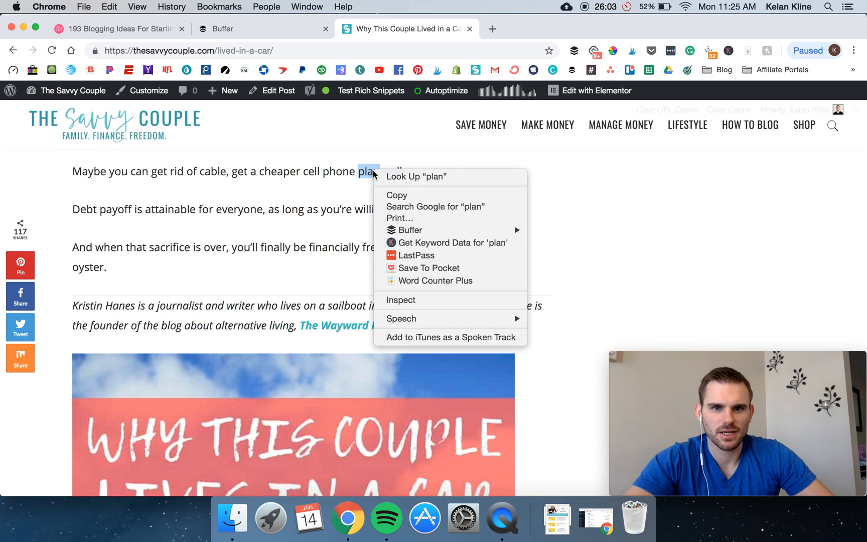
pyautogui.scroll(-3)
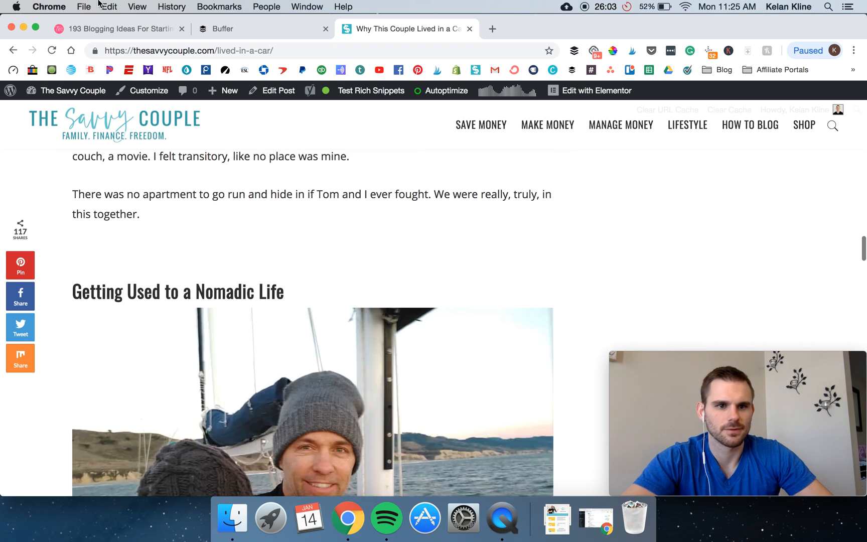
pyautogui.scroll(-3)
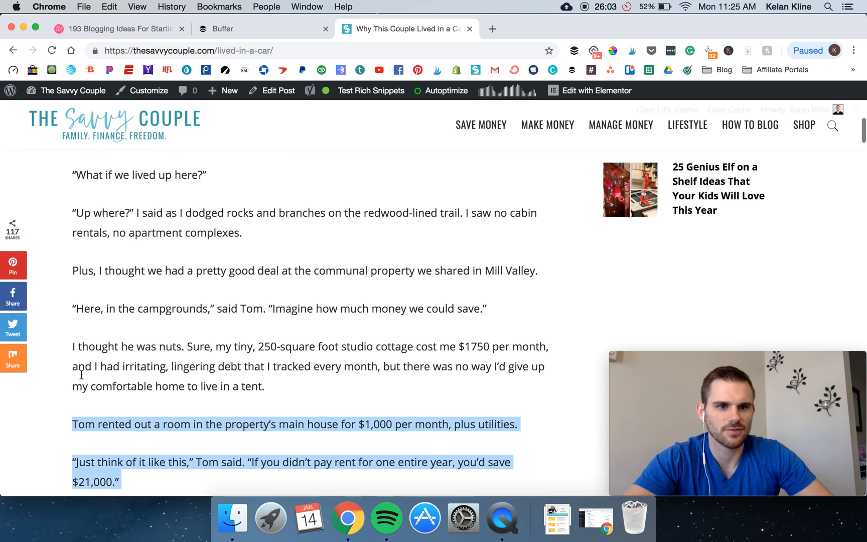
pyautogui.scroll(3)
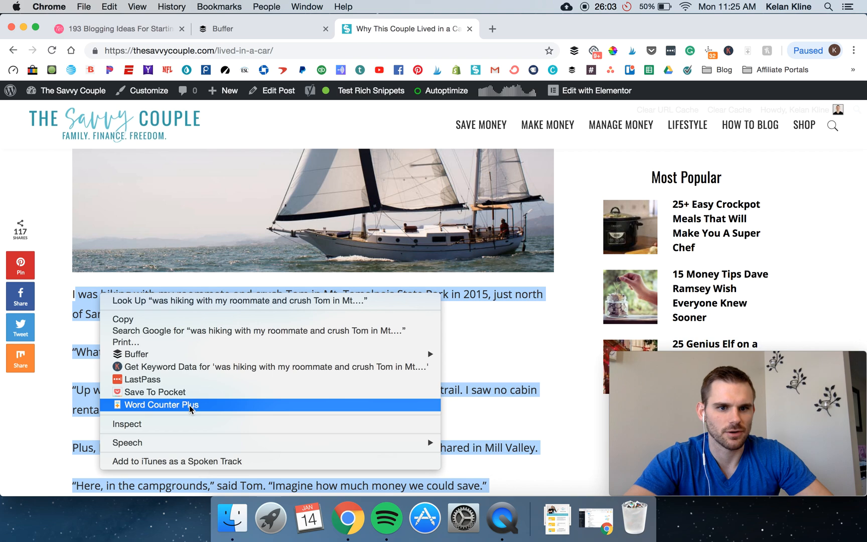
# Count the selected text with Word Counter Plus (1,166 words) and dismiss the result
pyautogui.click(161, 405)
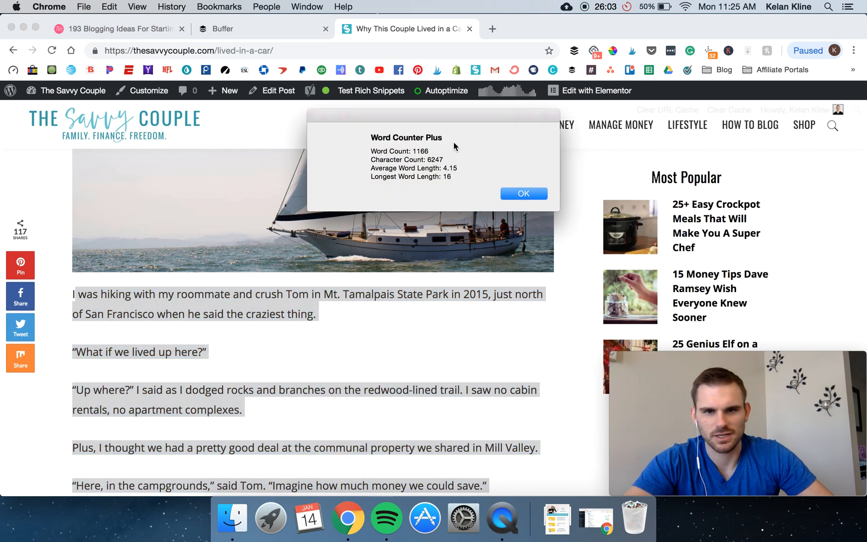
pyautogui.doubleClick(420, 151)
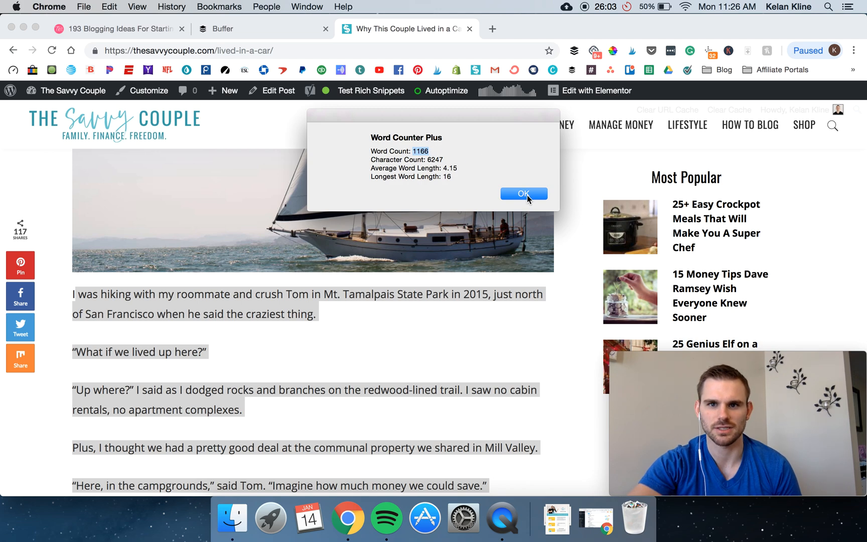
pyautogui.moveTo(529, 200)
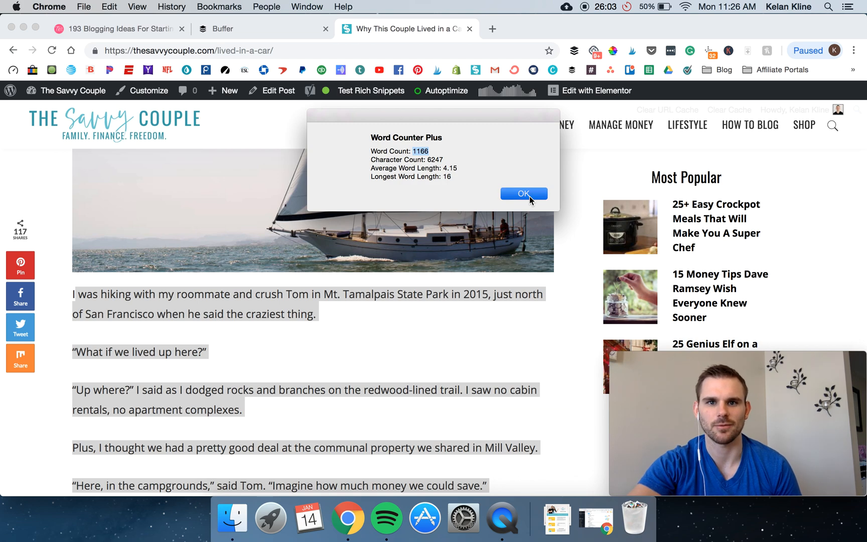
pyautogui.click(523, 194)
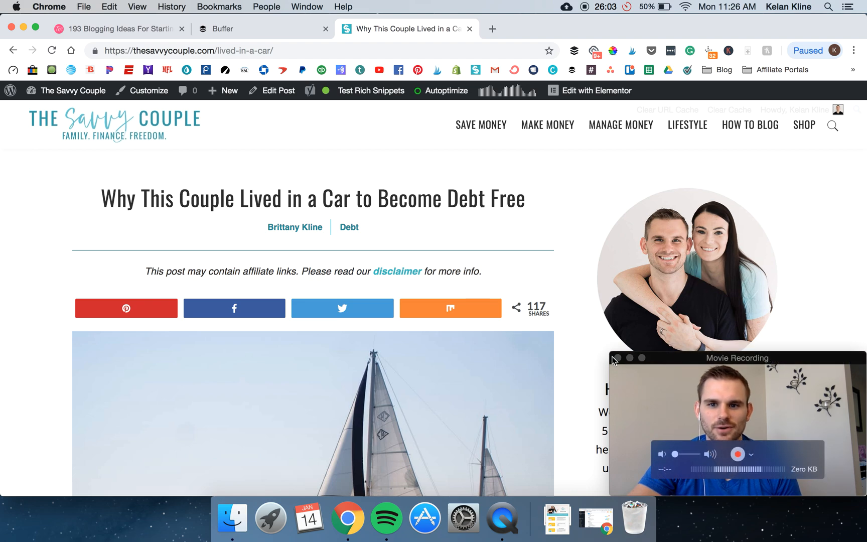
pyautogui.click(735, 358)
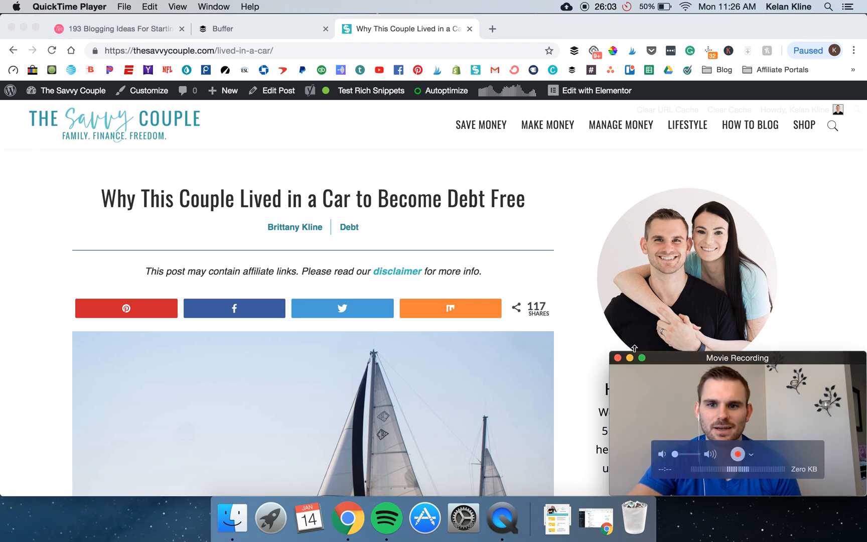